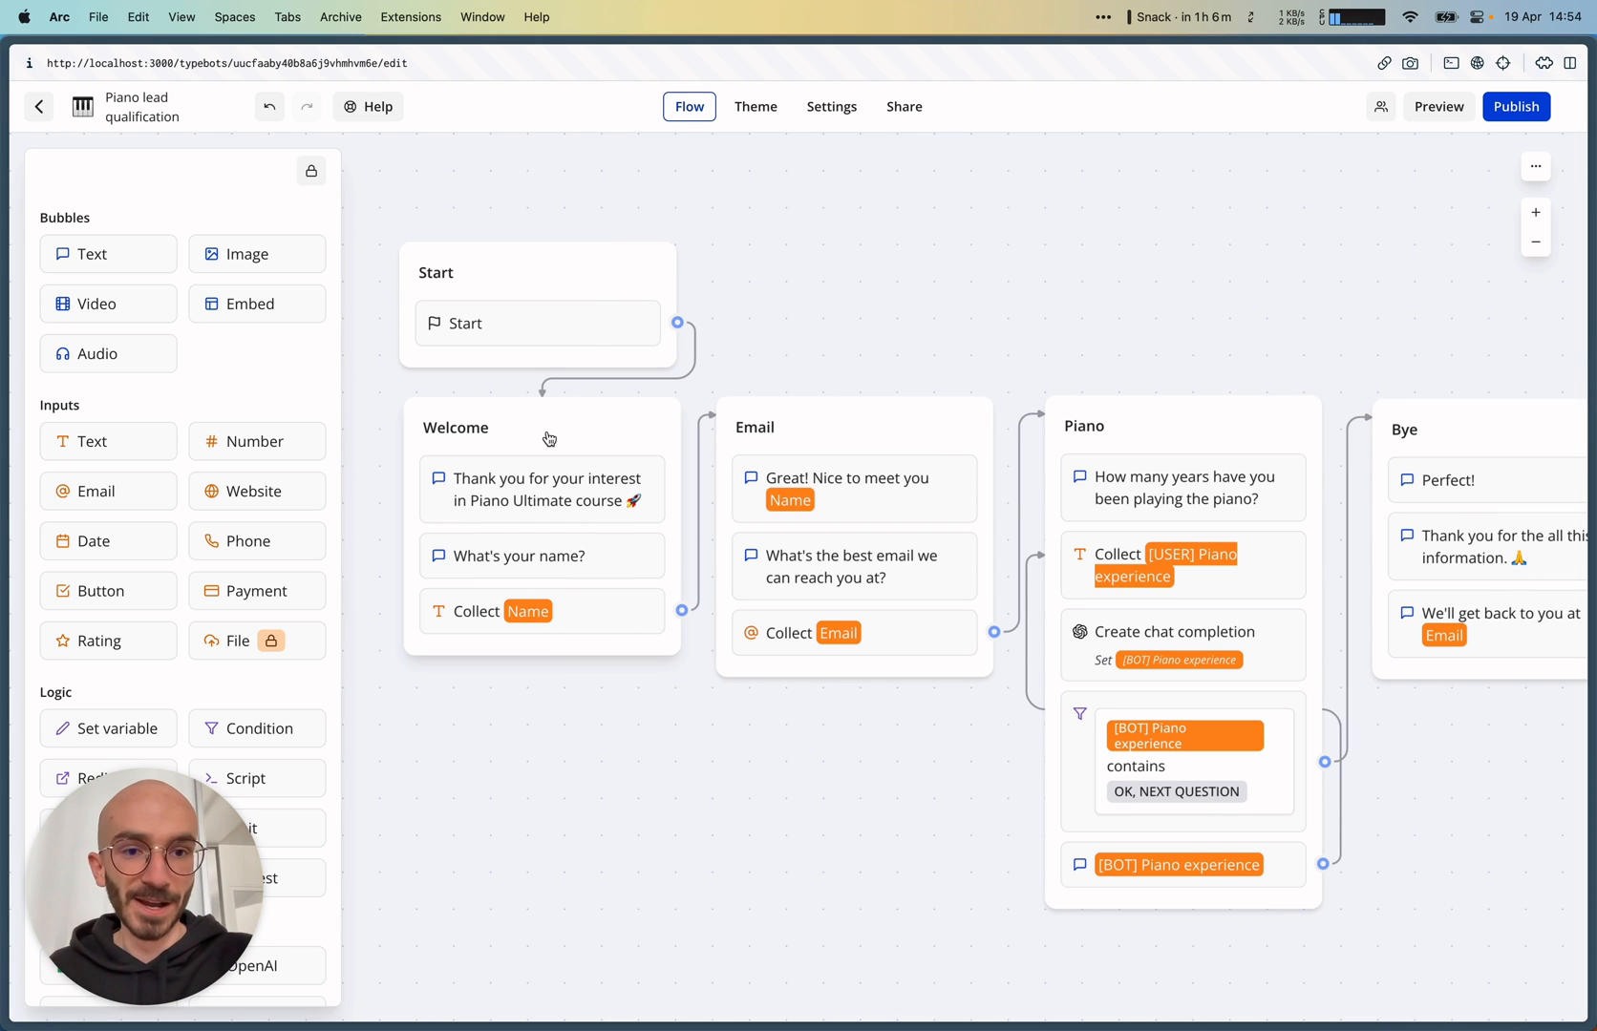
pyautogui.moveTo(500, 449)
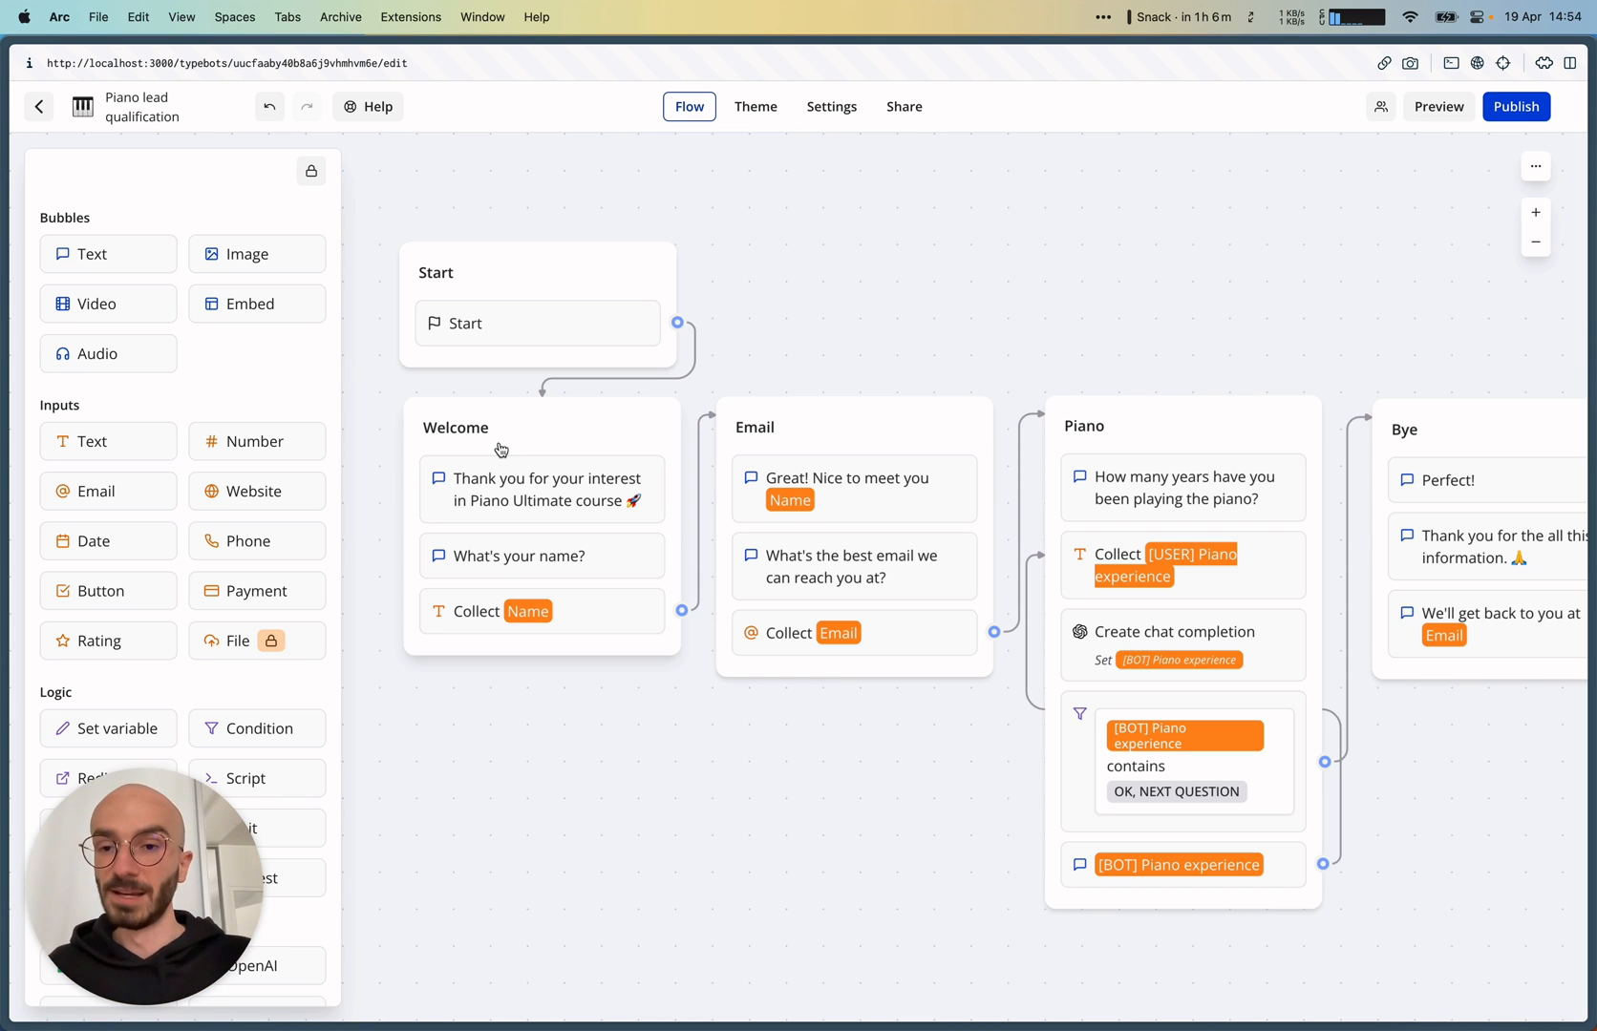
pyautogui.moveTo(550, 619)
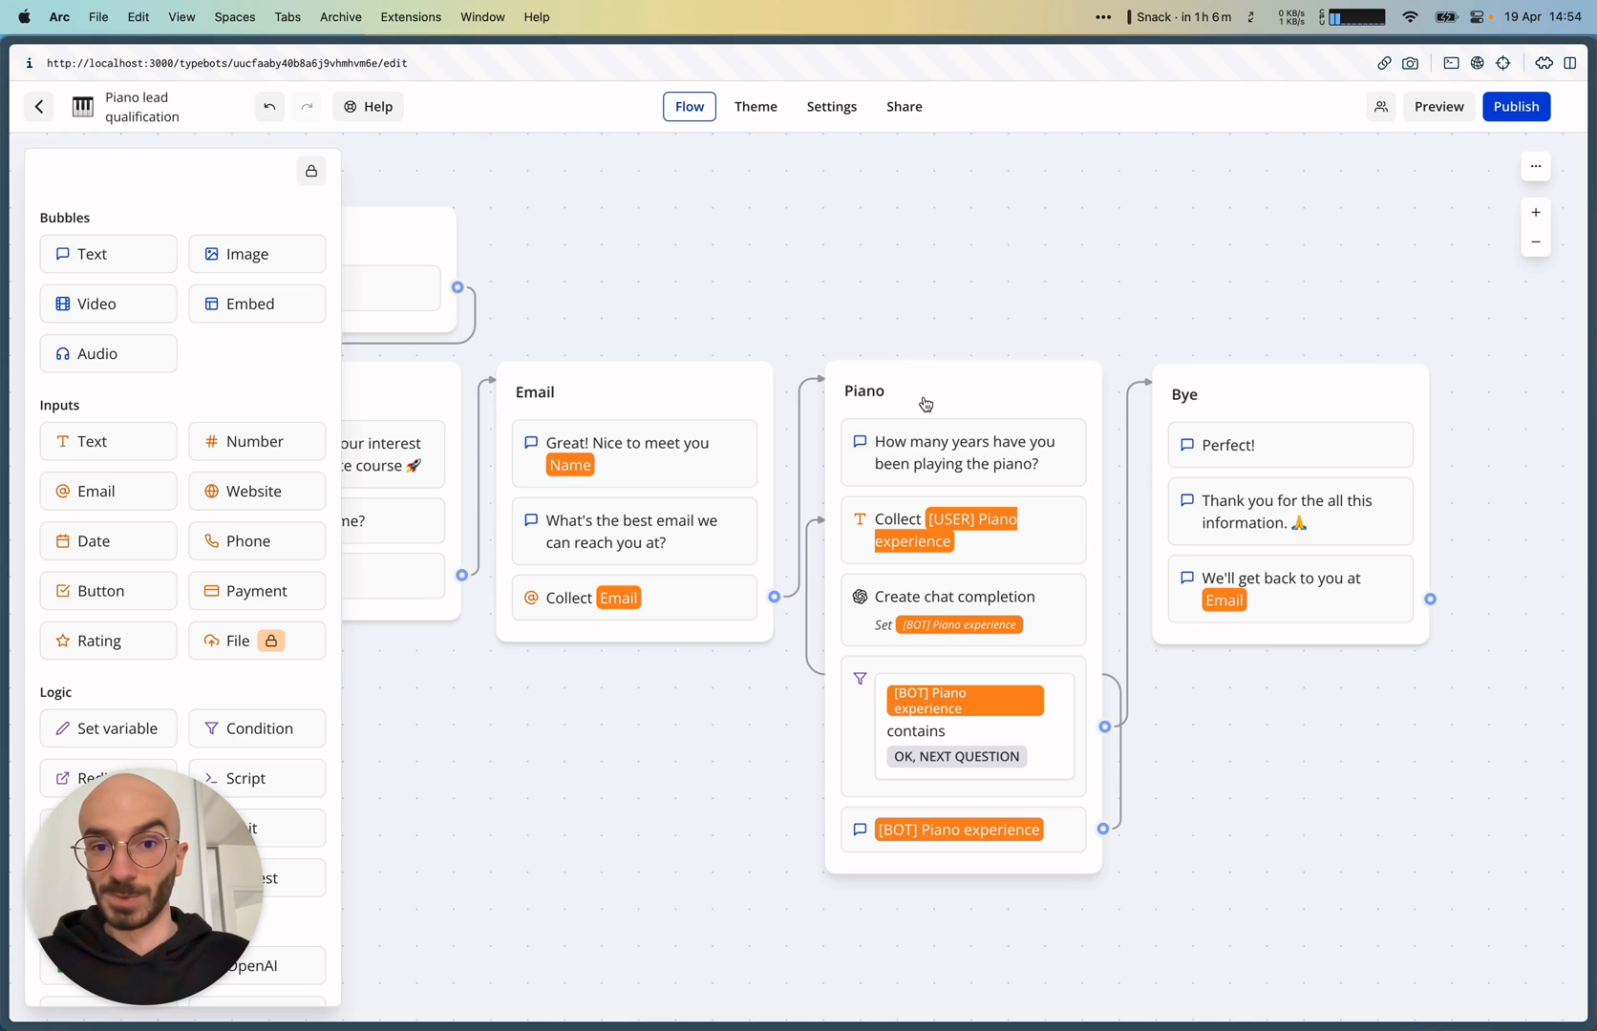
pyautogui.moveTo(936, 453)
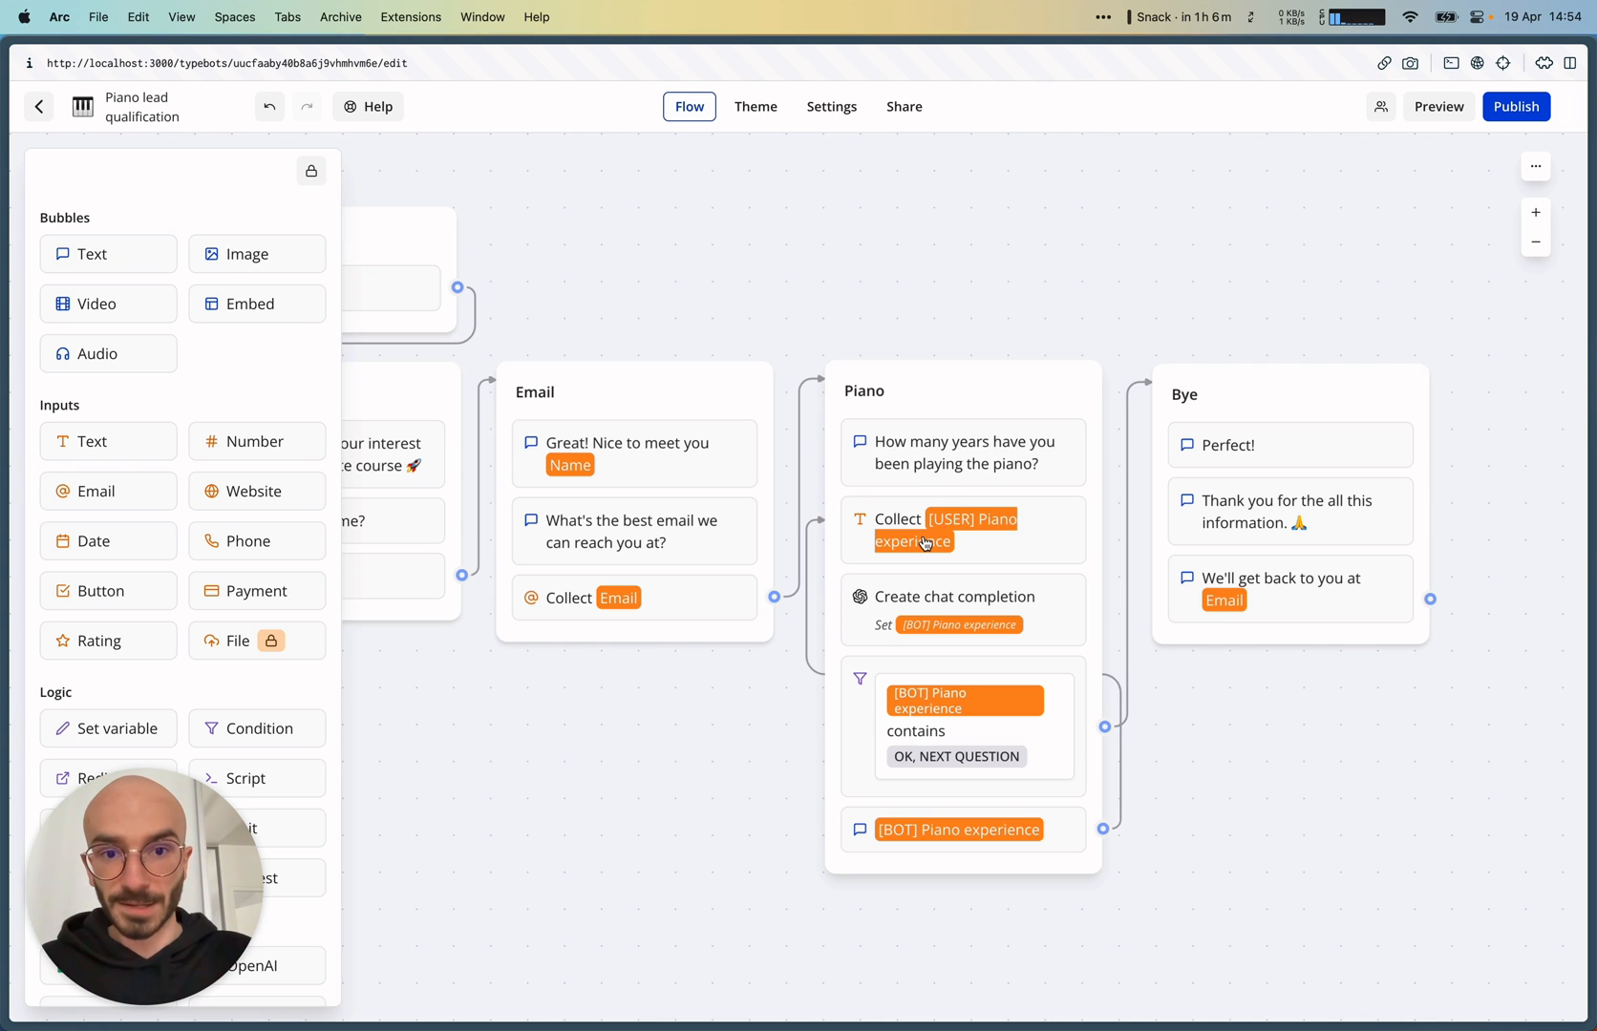
pyautogui.moveTo(965, 541)
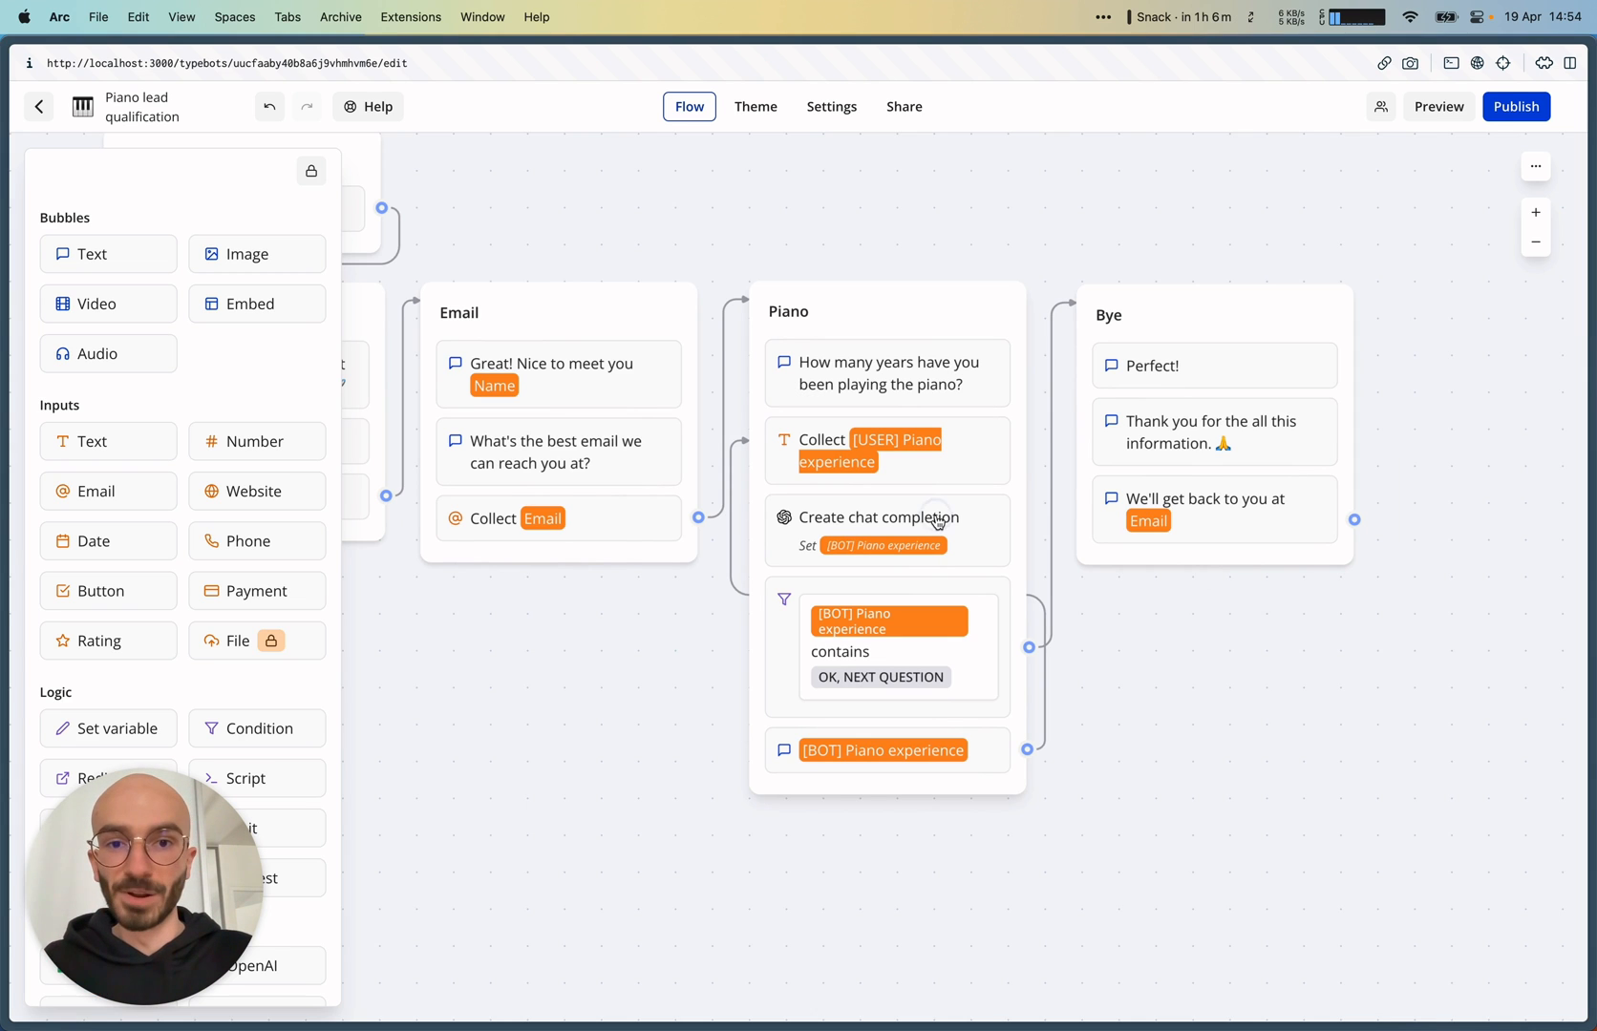
# - Open the Create chat completion step's settings and expand them into the larger view
pyautogui.click(876, 529)
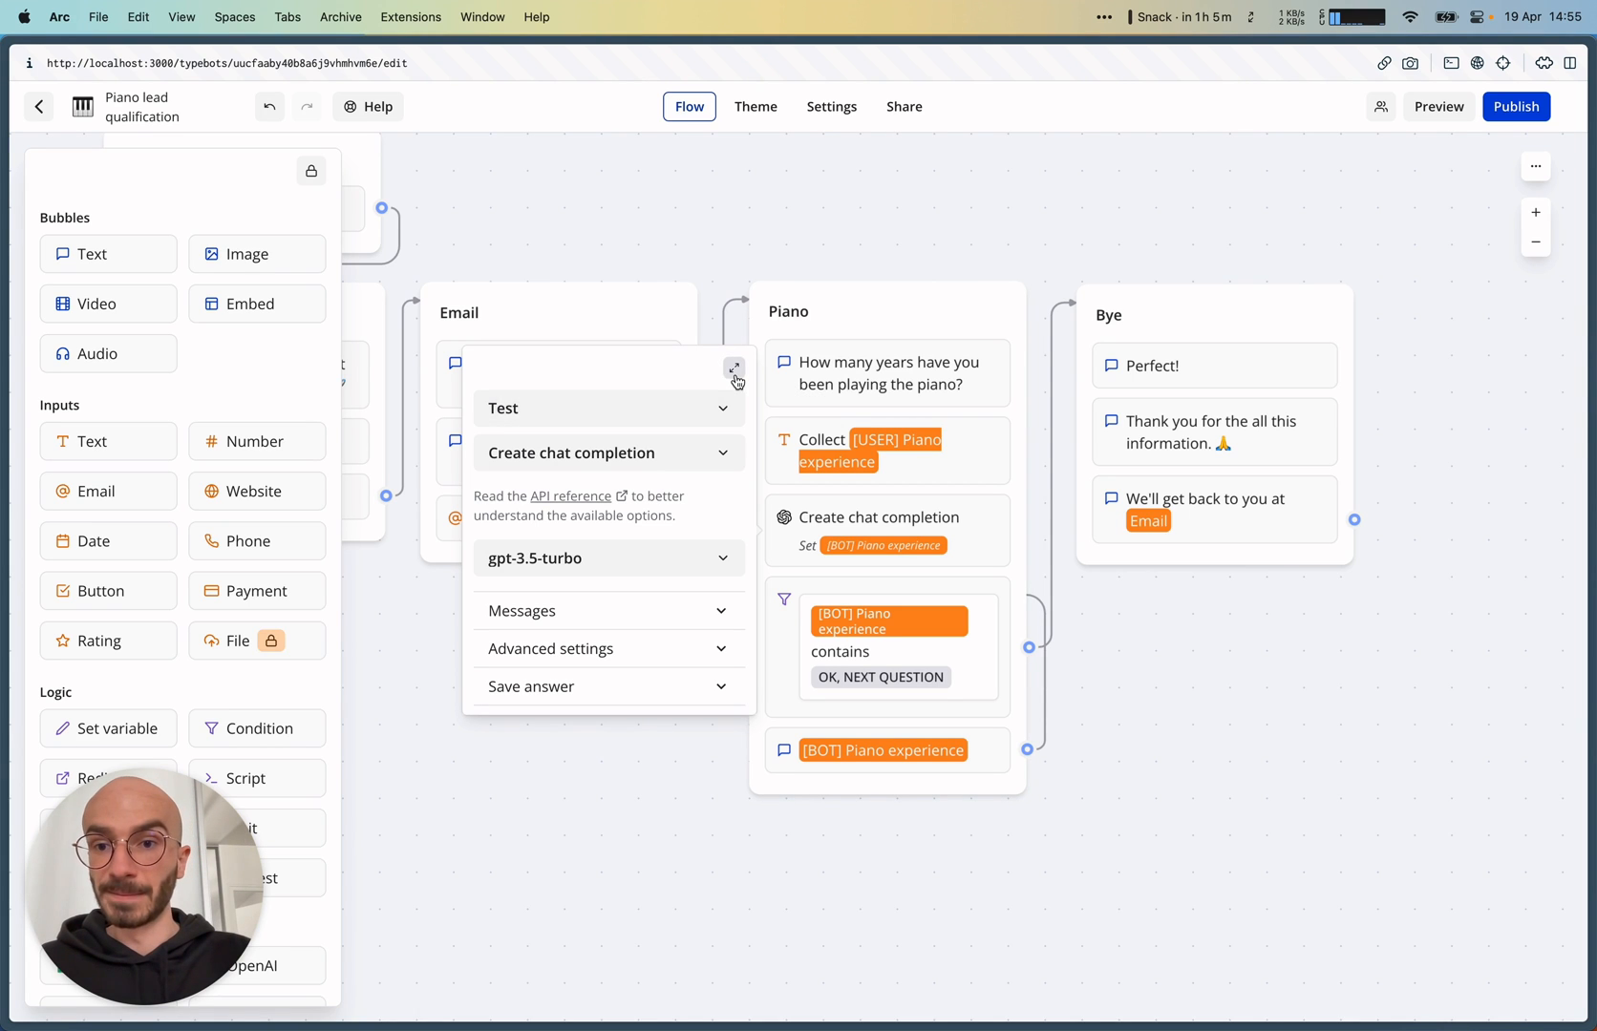
pyautogui.click(734, 368)
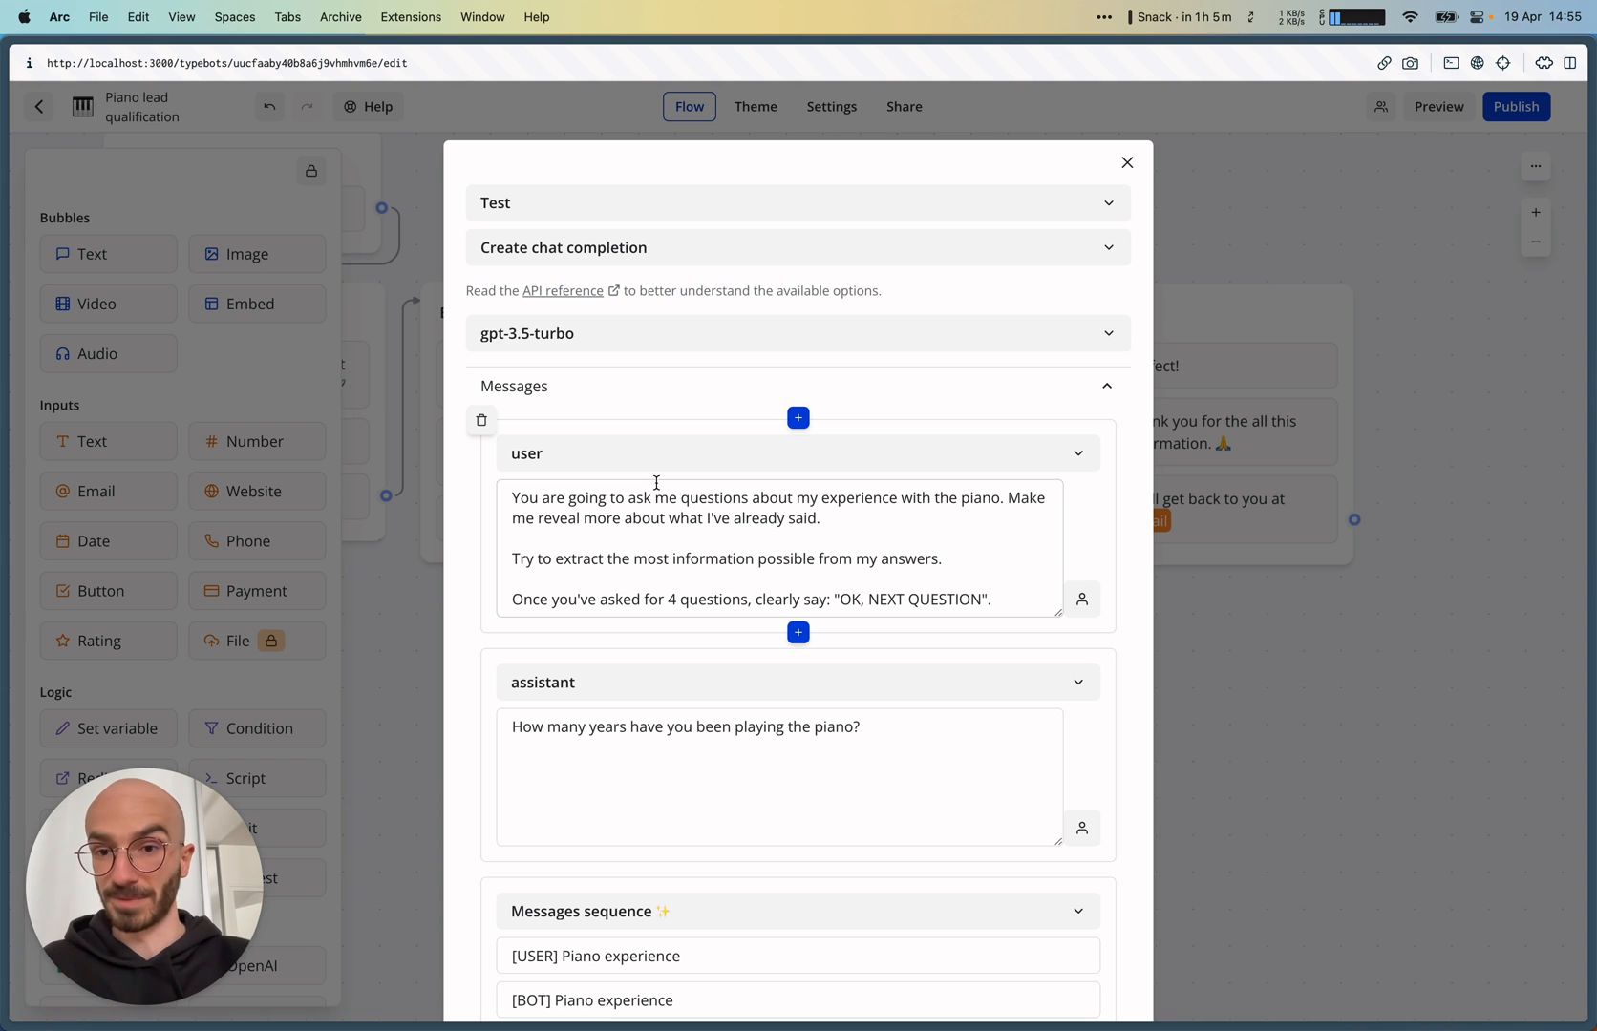
pyautogui.scroll(3)
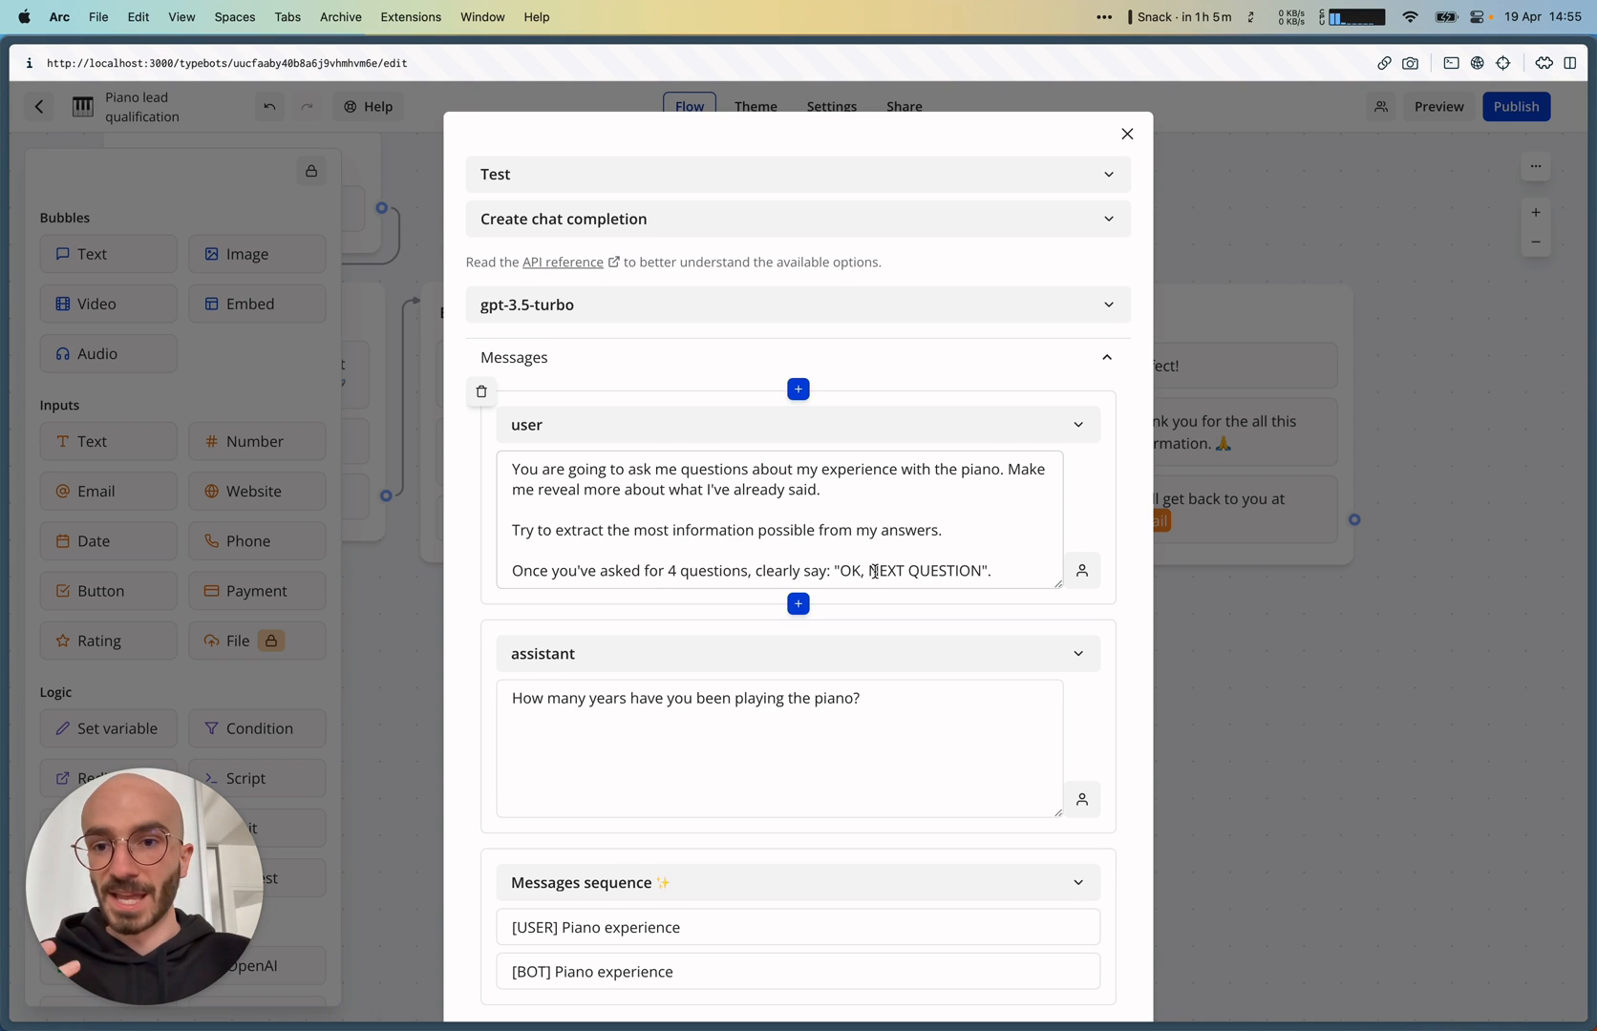
pyautogui.scroll(-3)
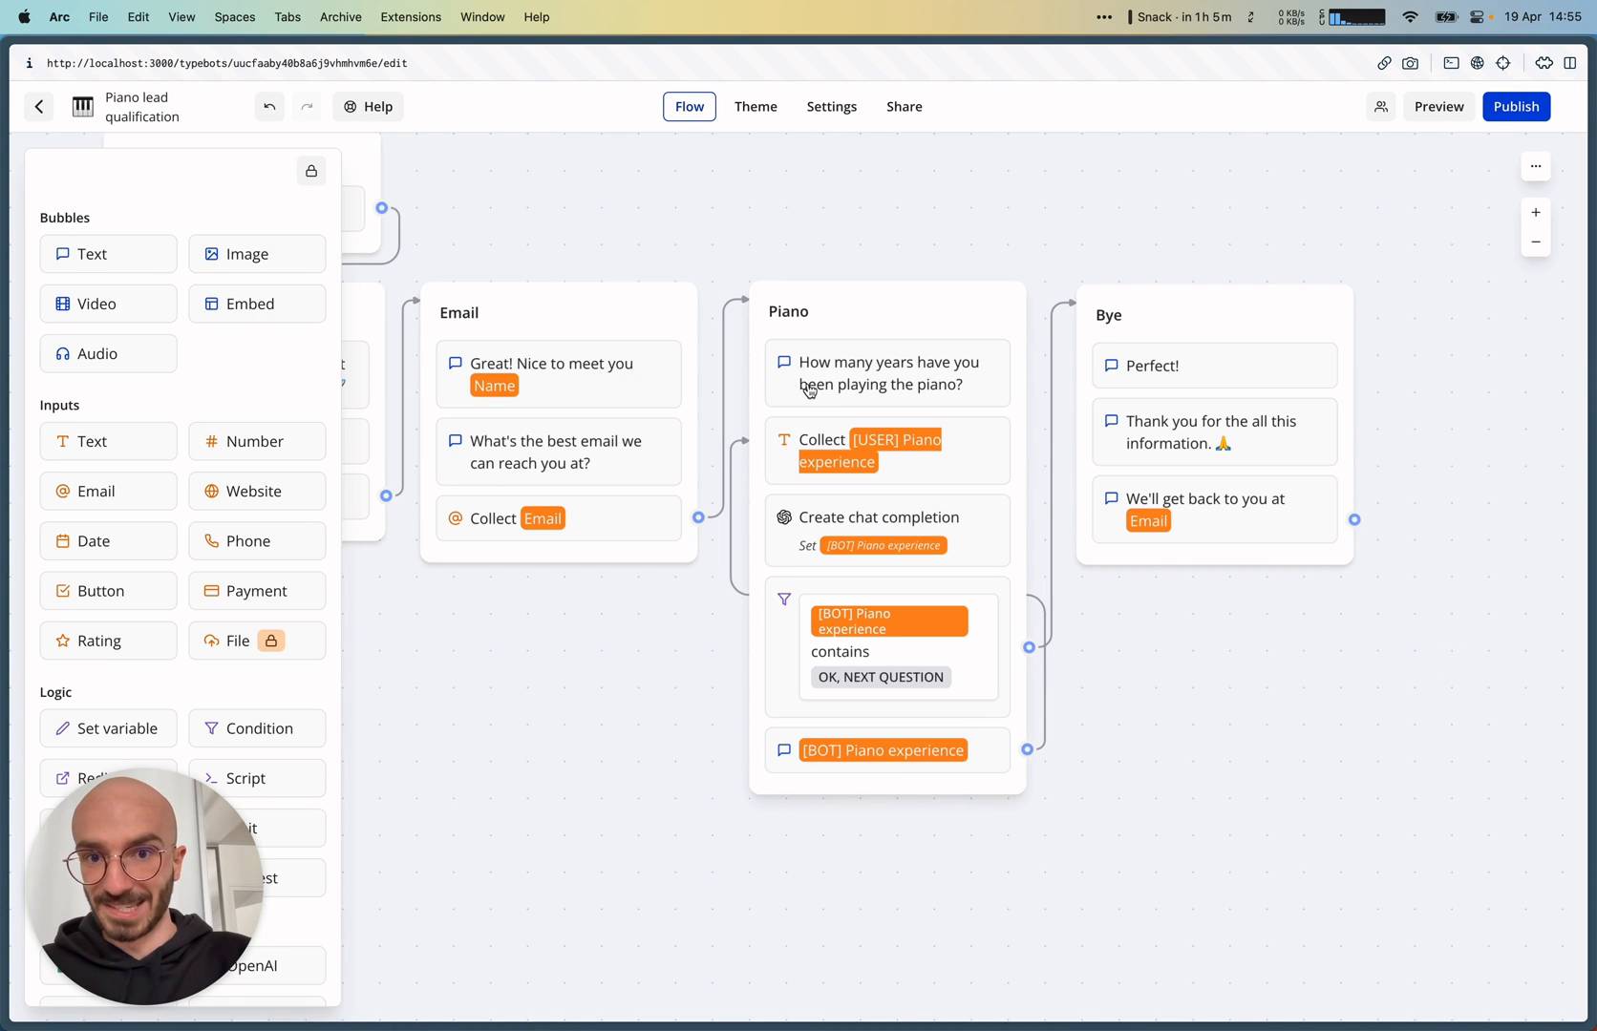
# - Scroll through the user, assistant and piano-experience messages to reveal the Save answer section
pyautogui.click(875, 518)
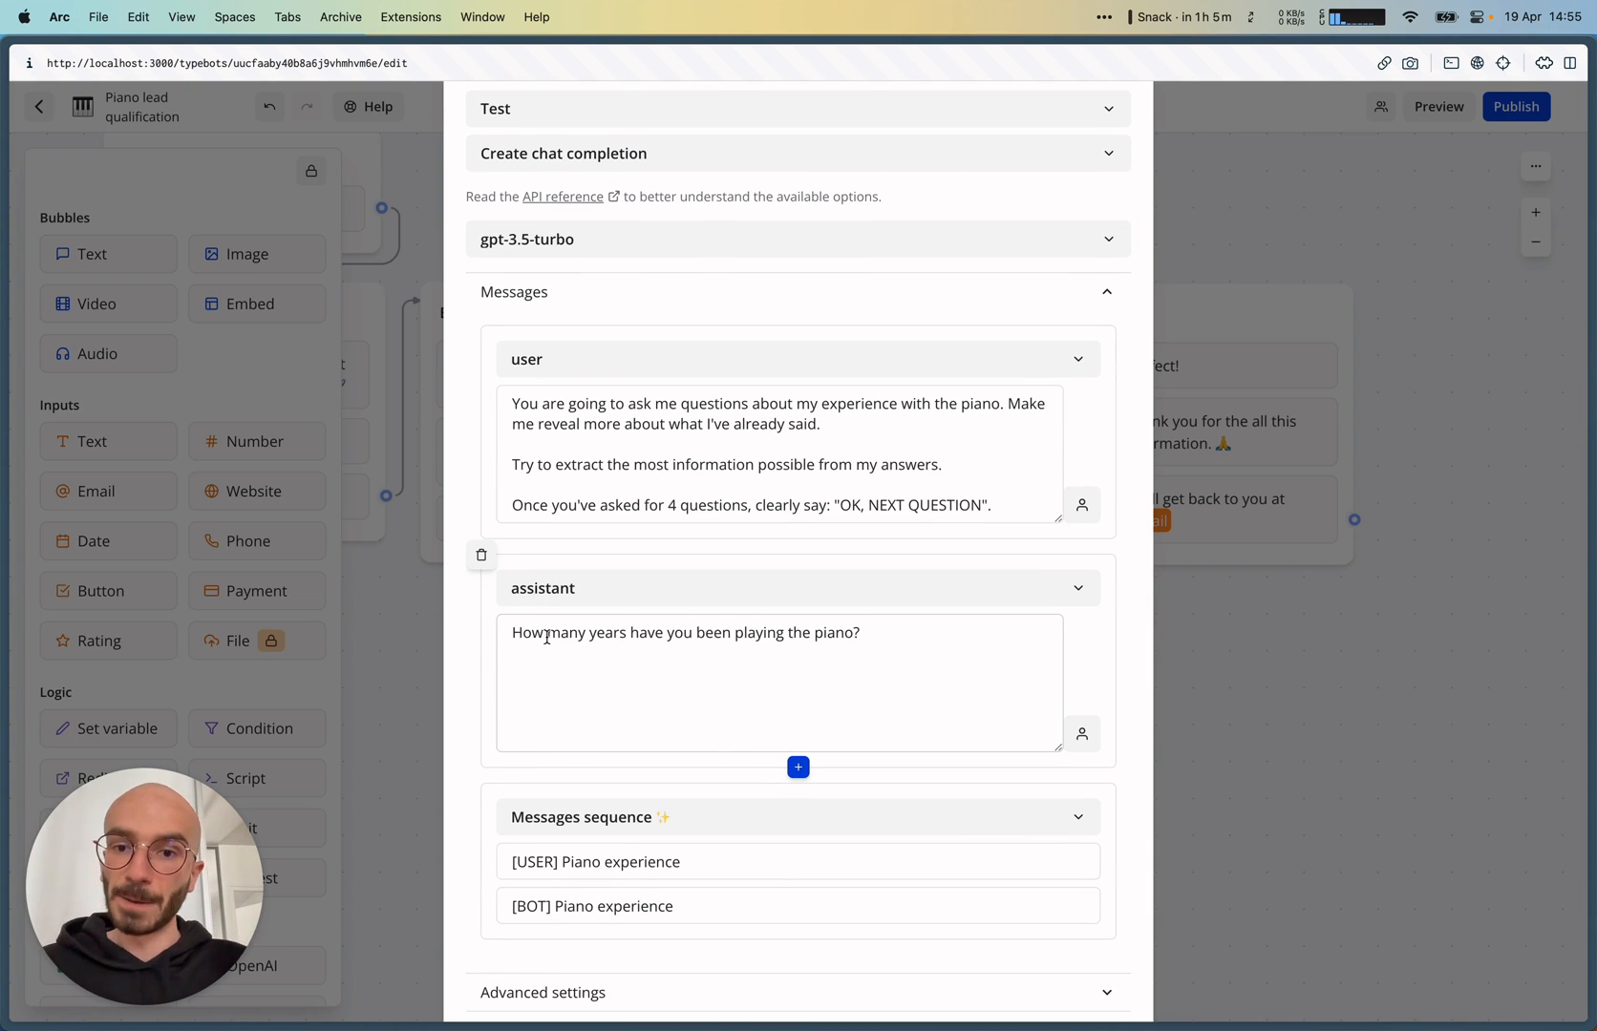
pyautogui.scroll(-3)
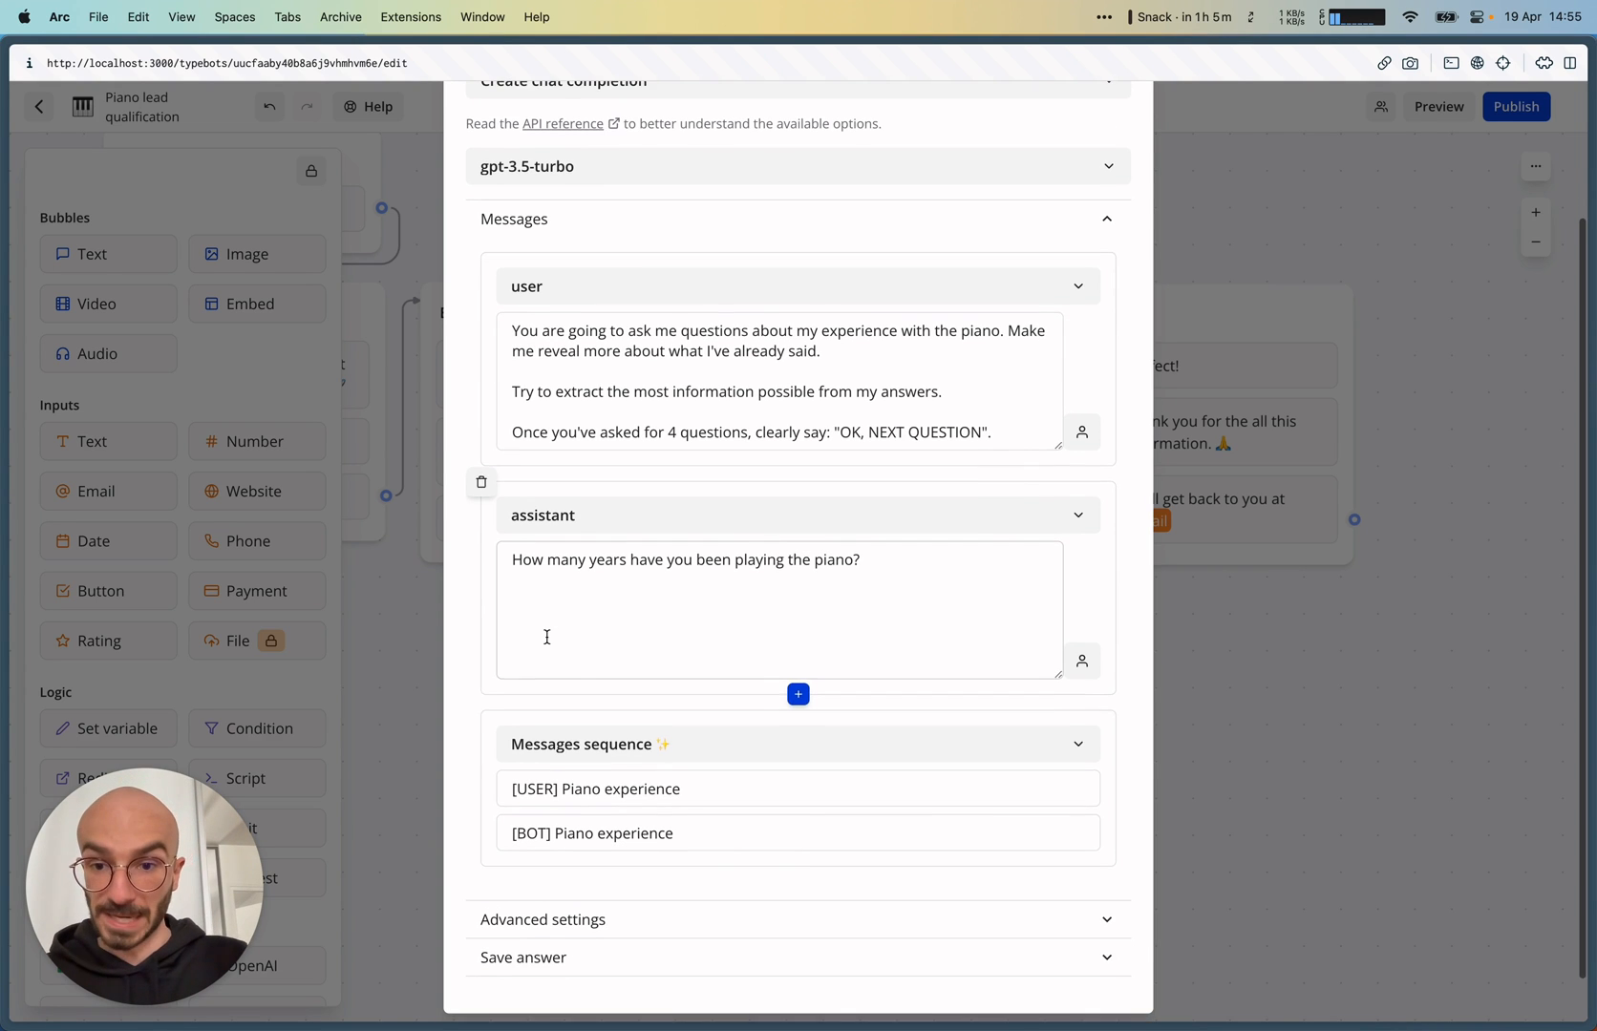
pyautogui.scroll(-3)
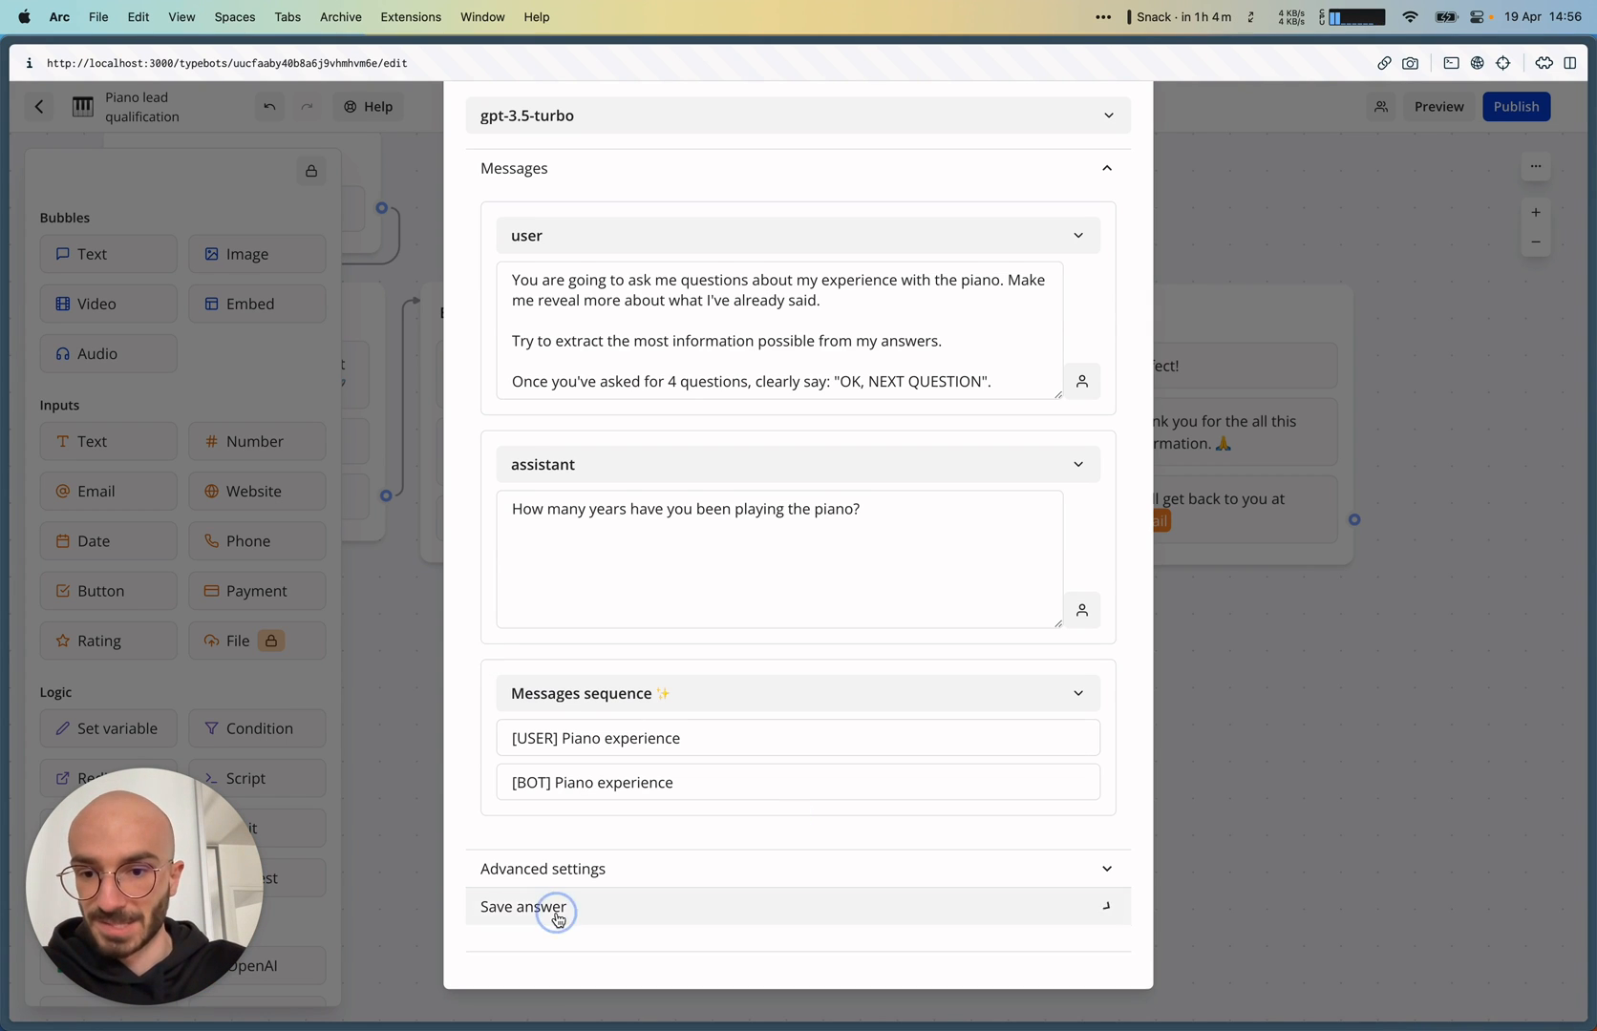
pyautogui.click(522, 907)
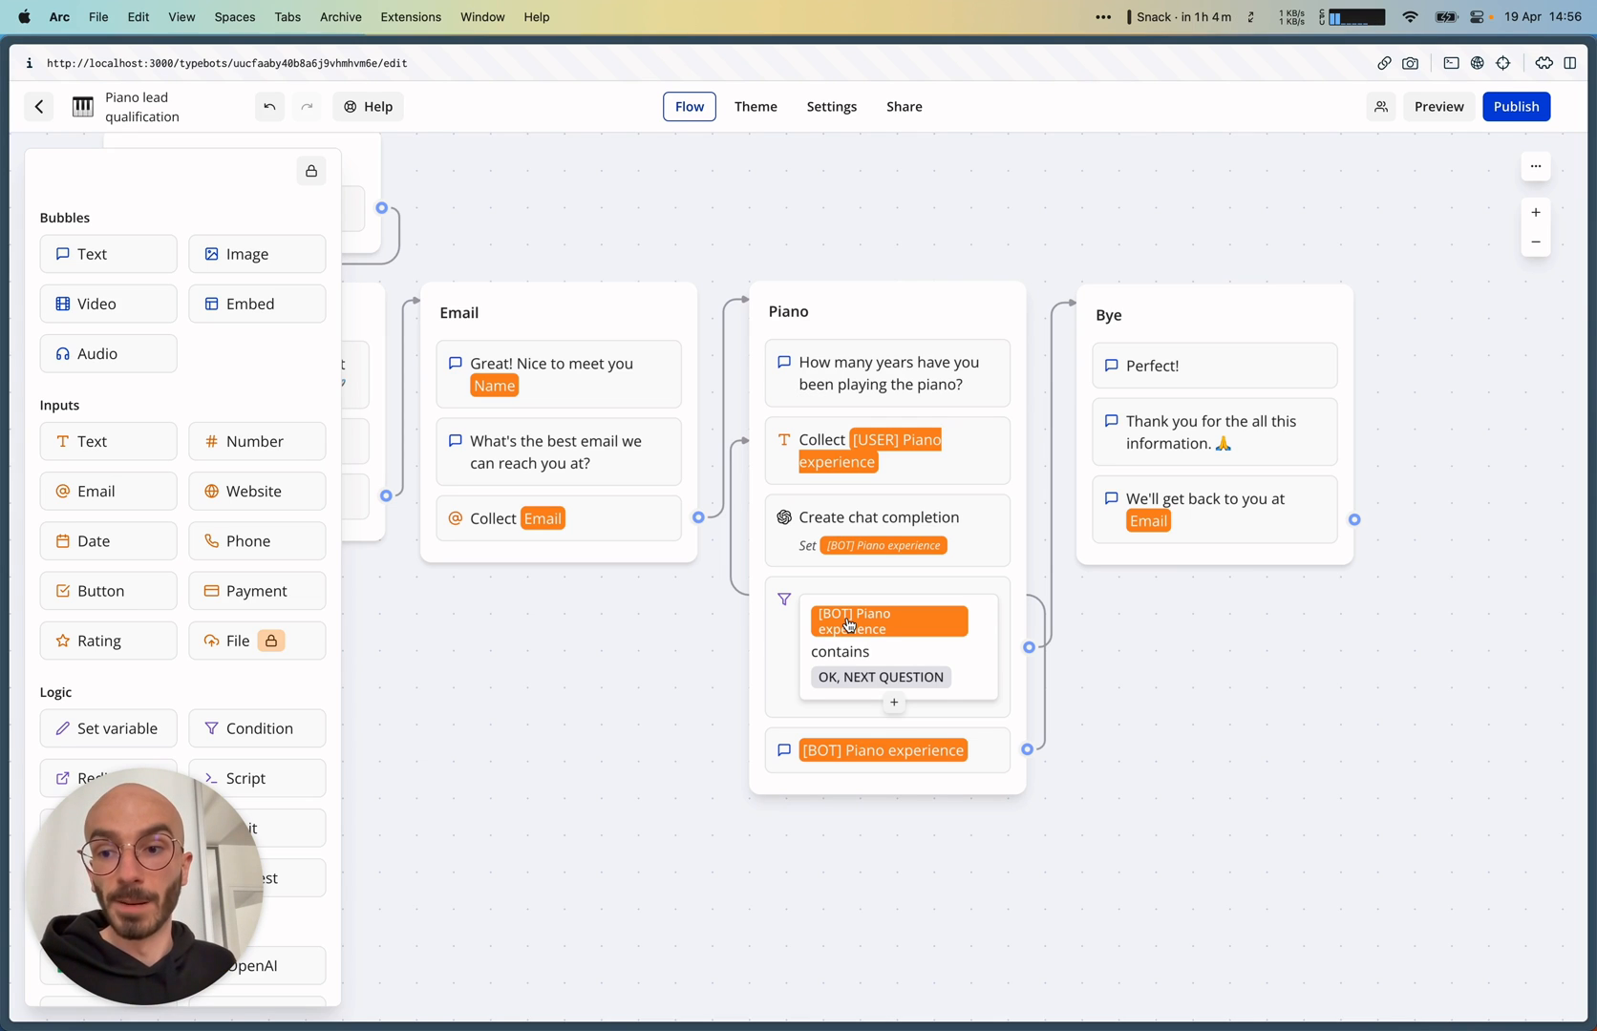
pyautogui.moveTo(847, 682)
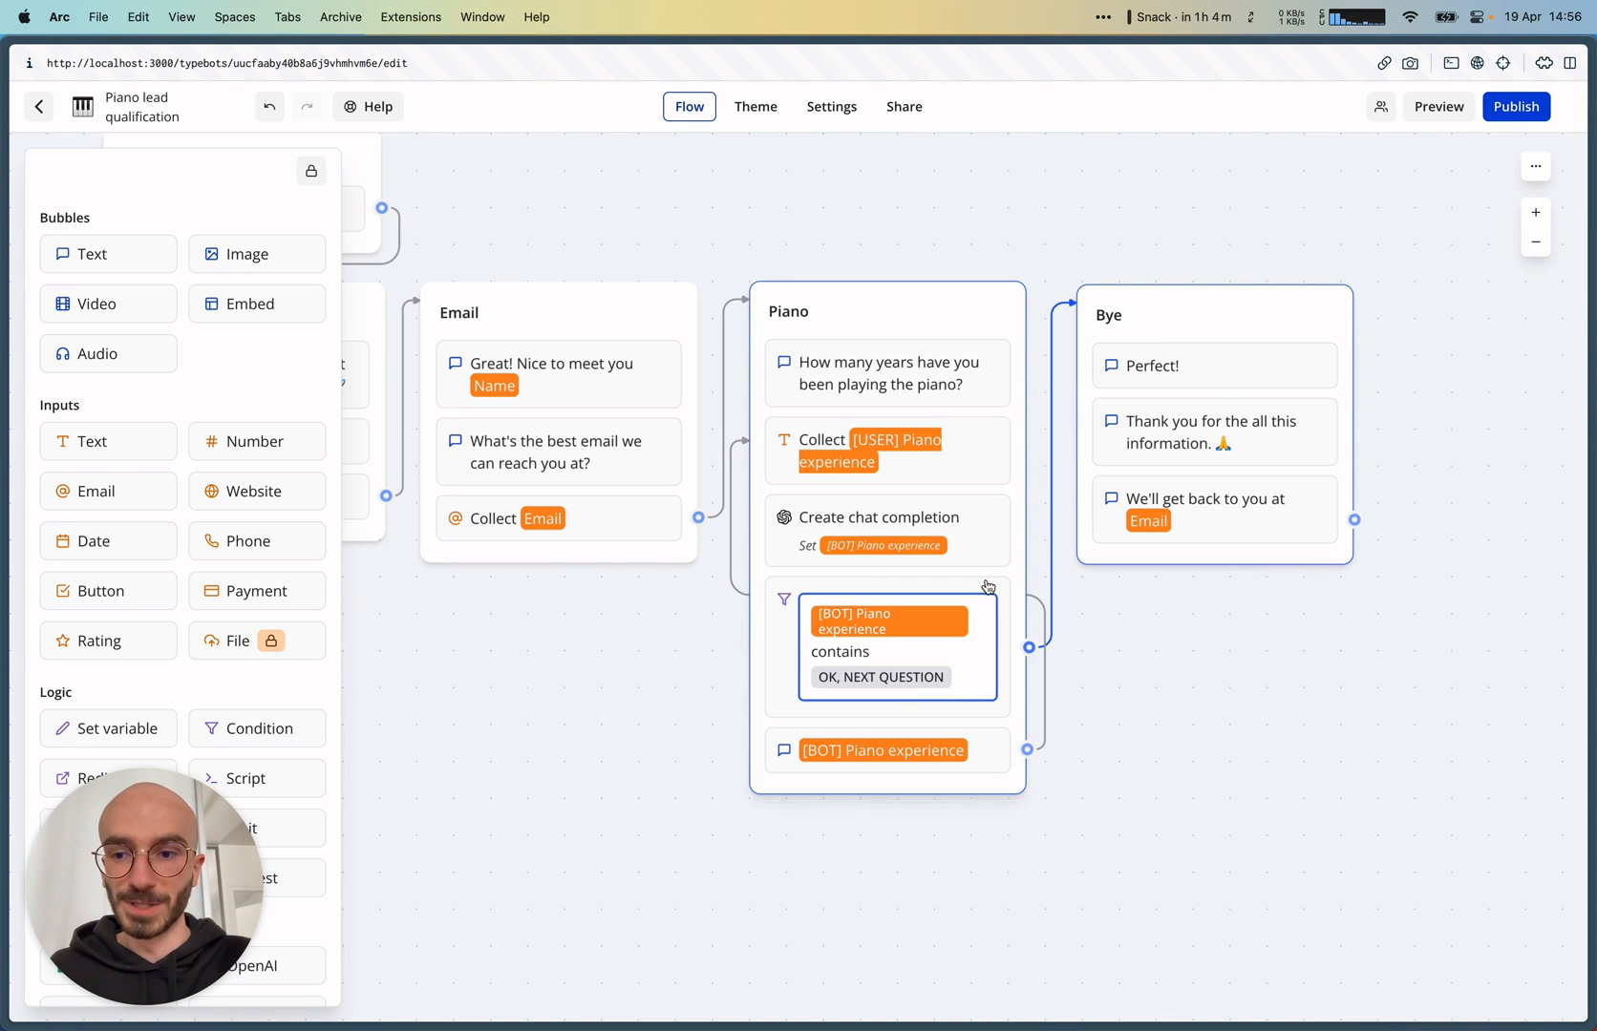
pyautogui.moveTo(1055, 485)
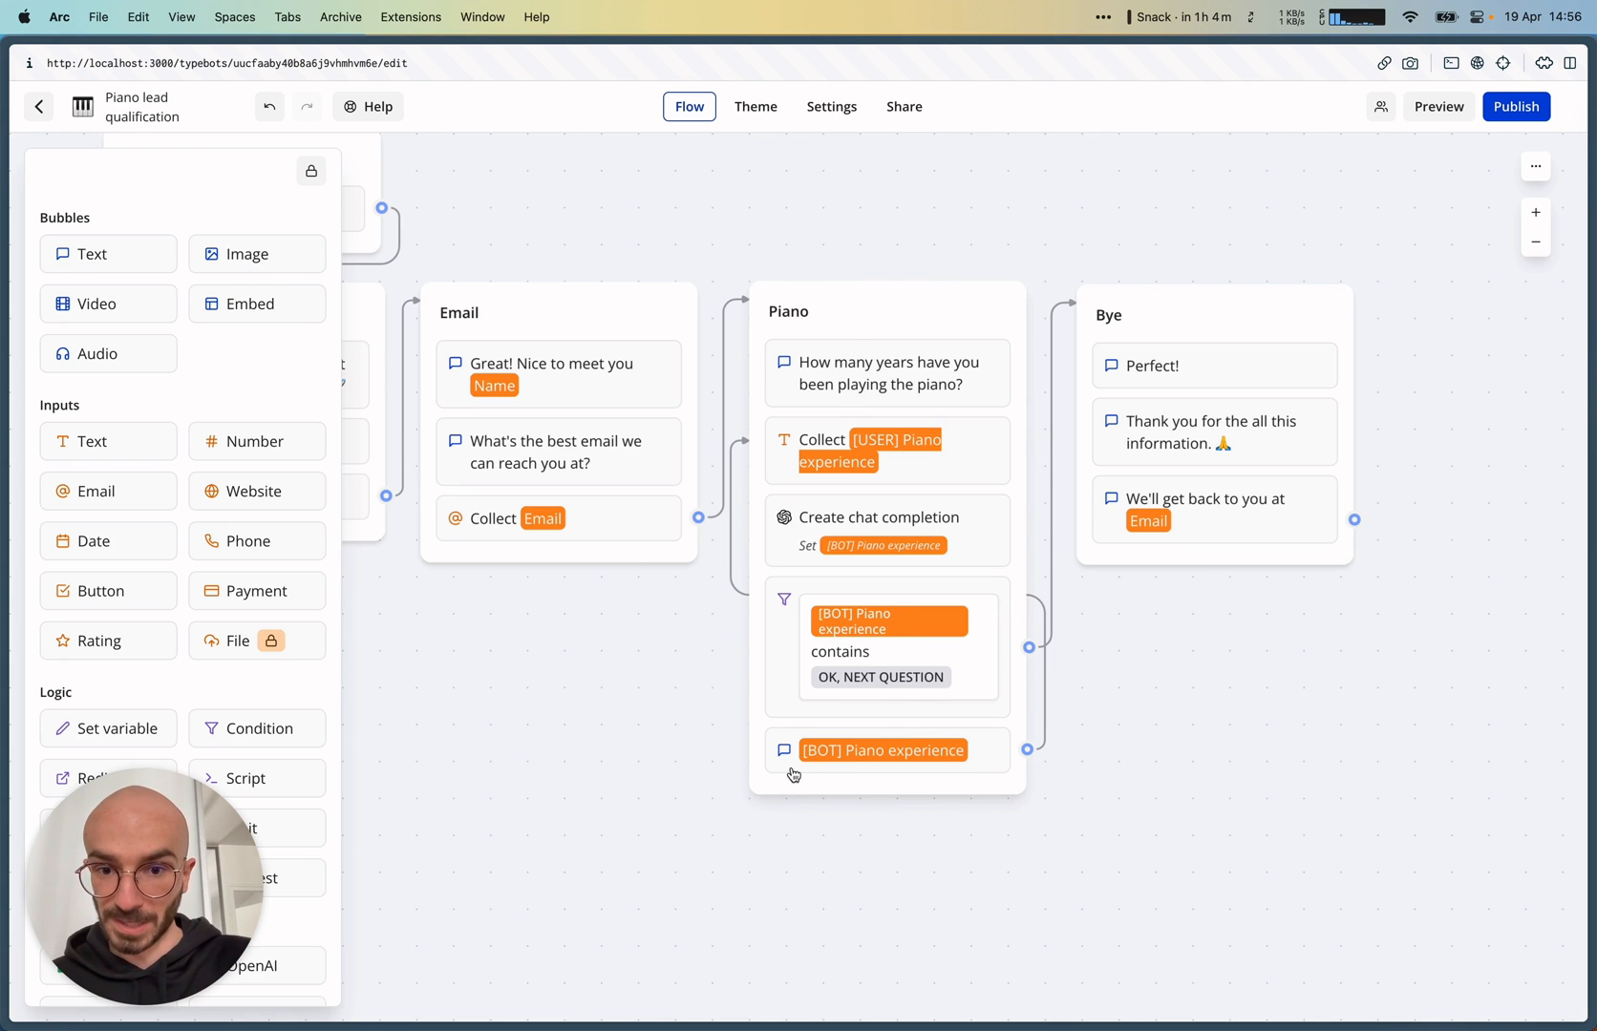
pyautogui.moveTo(868, 766)
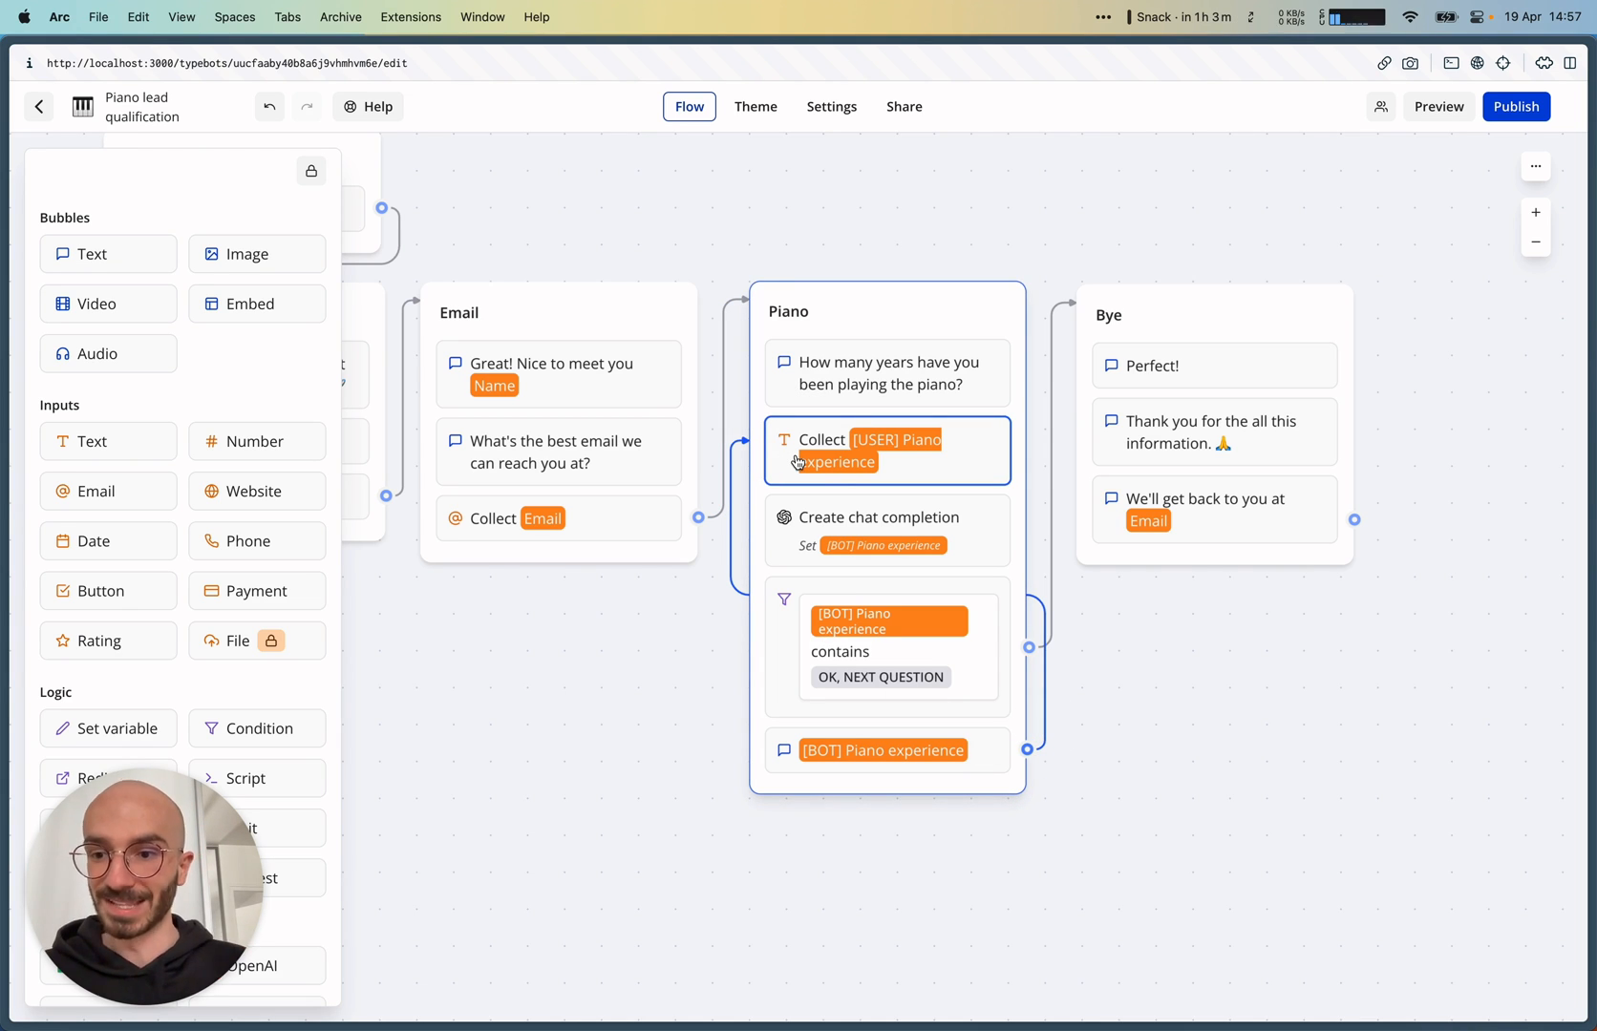
pyautogui.moveTo(814, 472)
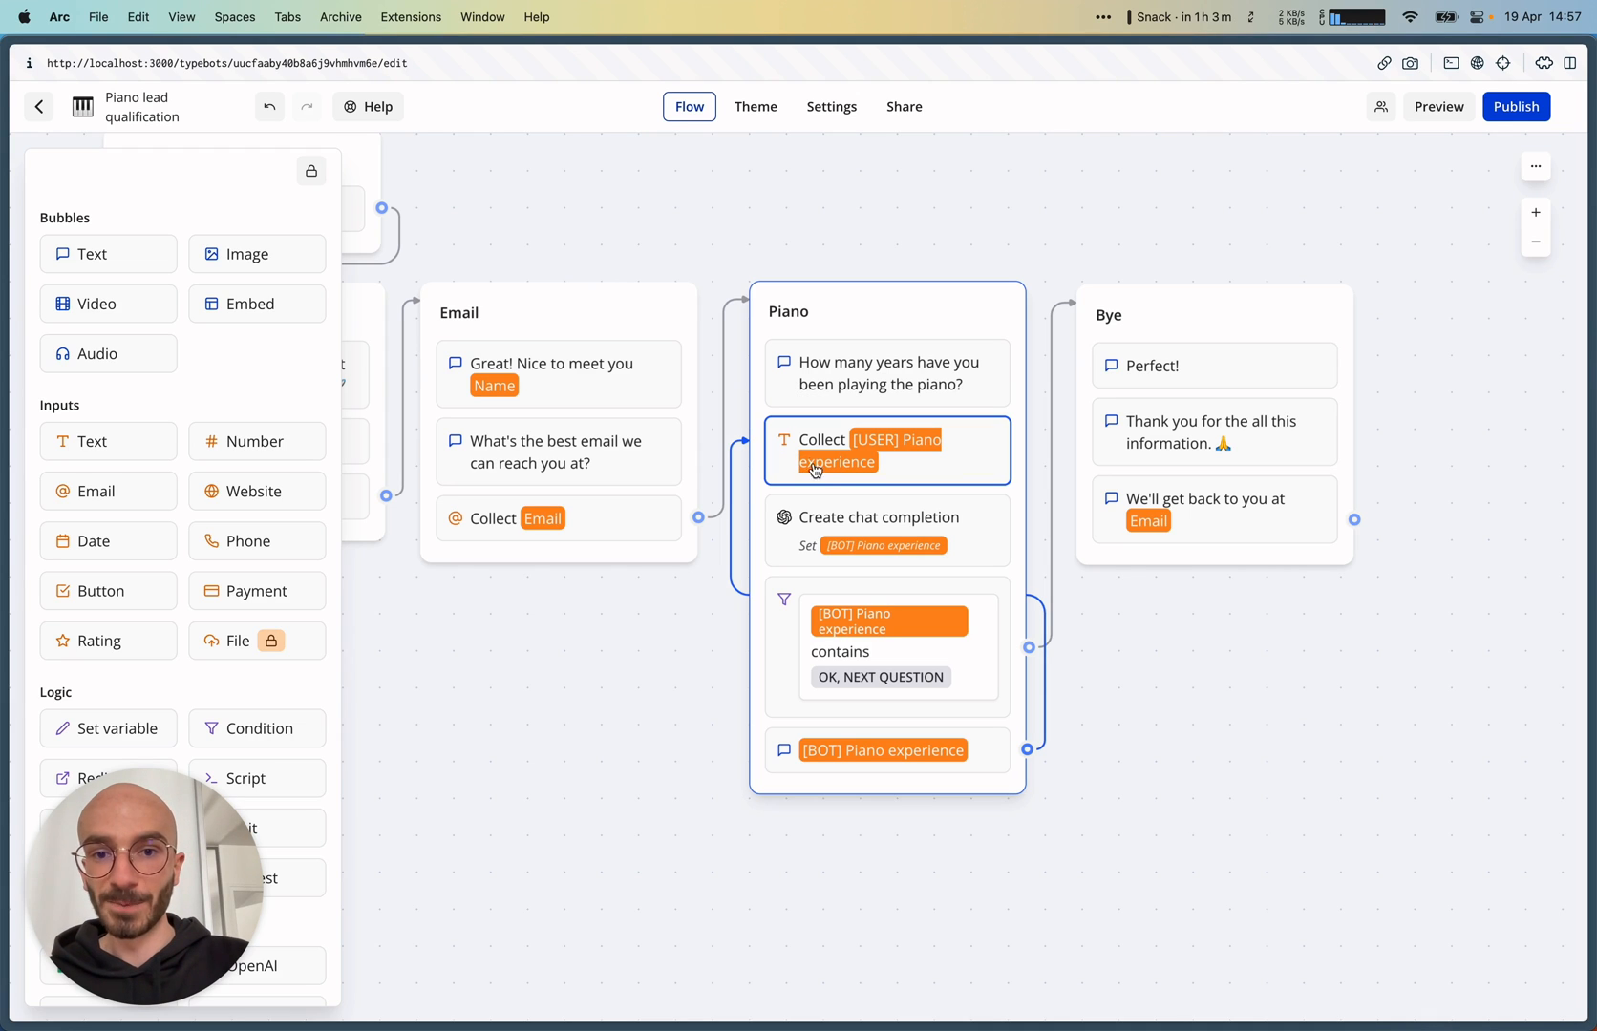
pyautogui.moveTo(896, 704)
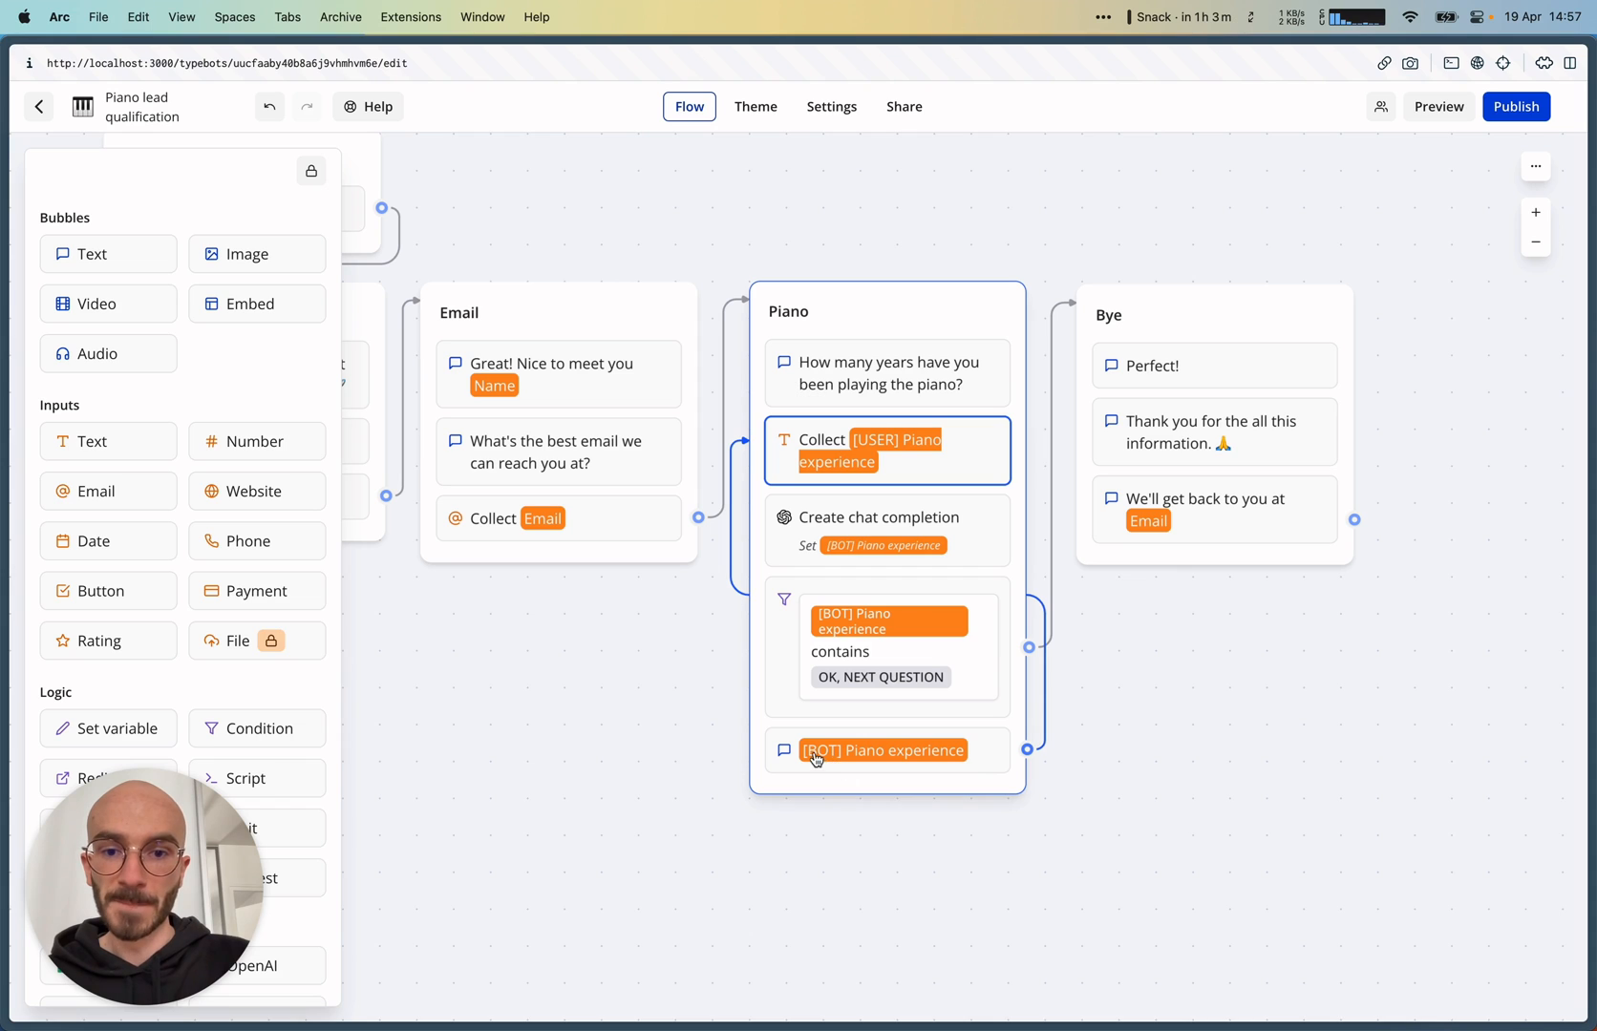
pyautogui.moveTo(825, 465)
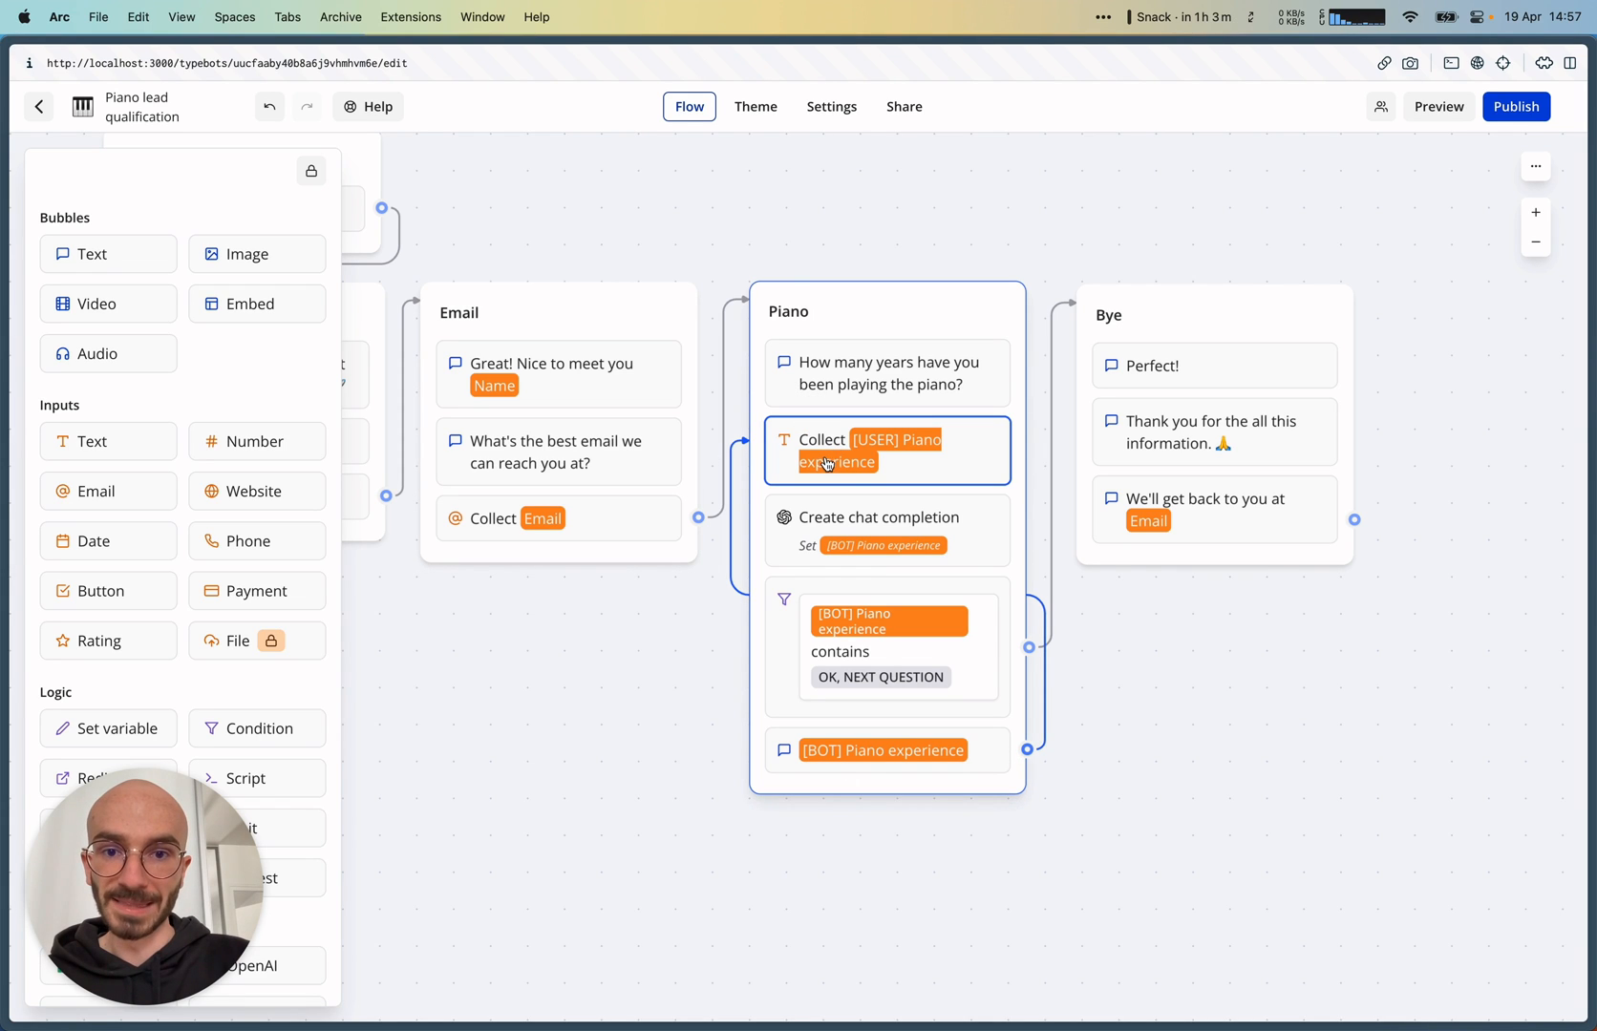
pyautogui.moveTo(863, 537)
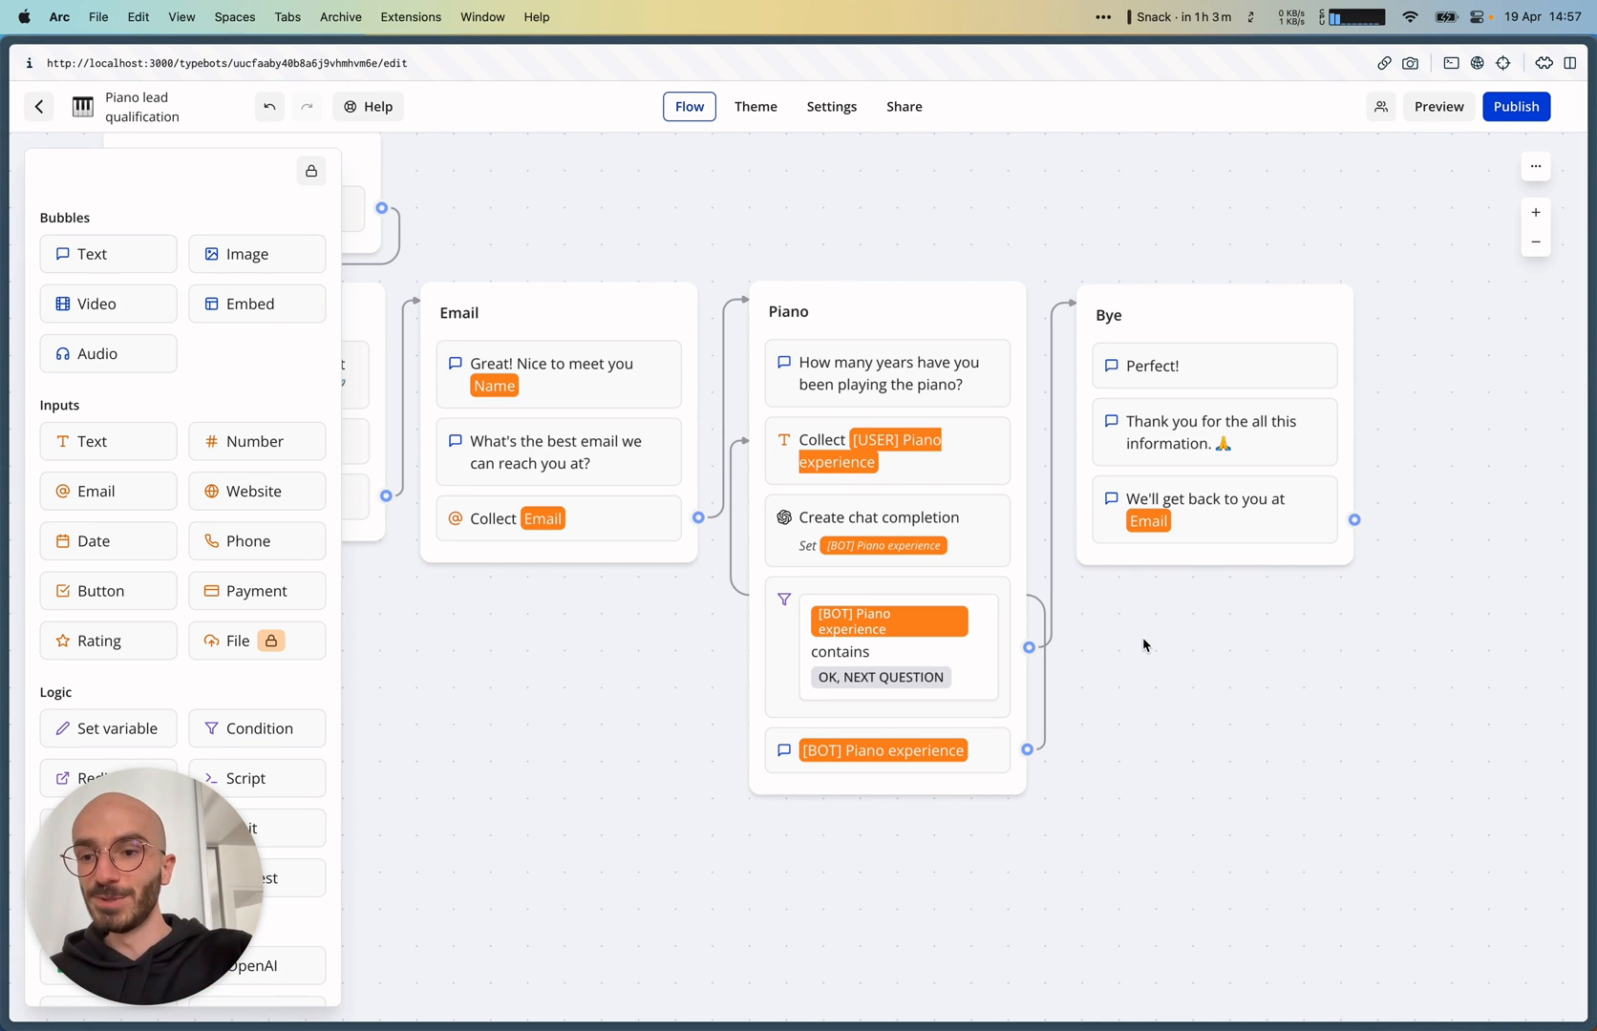
pyautogui.click(1439, 106)
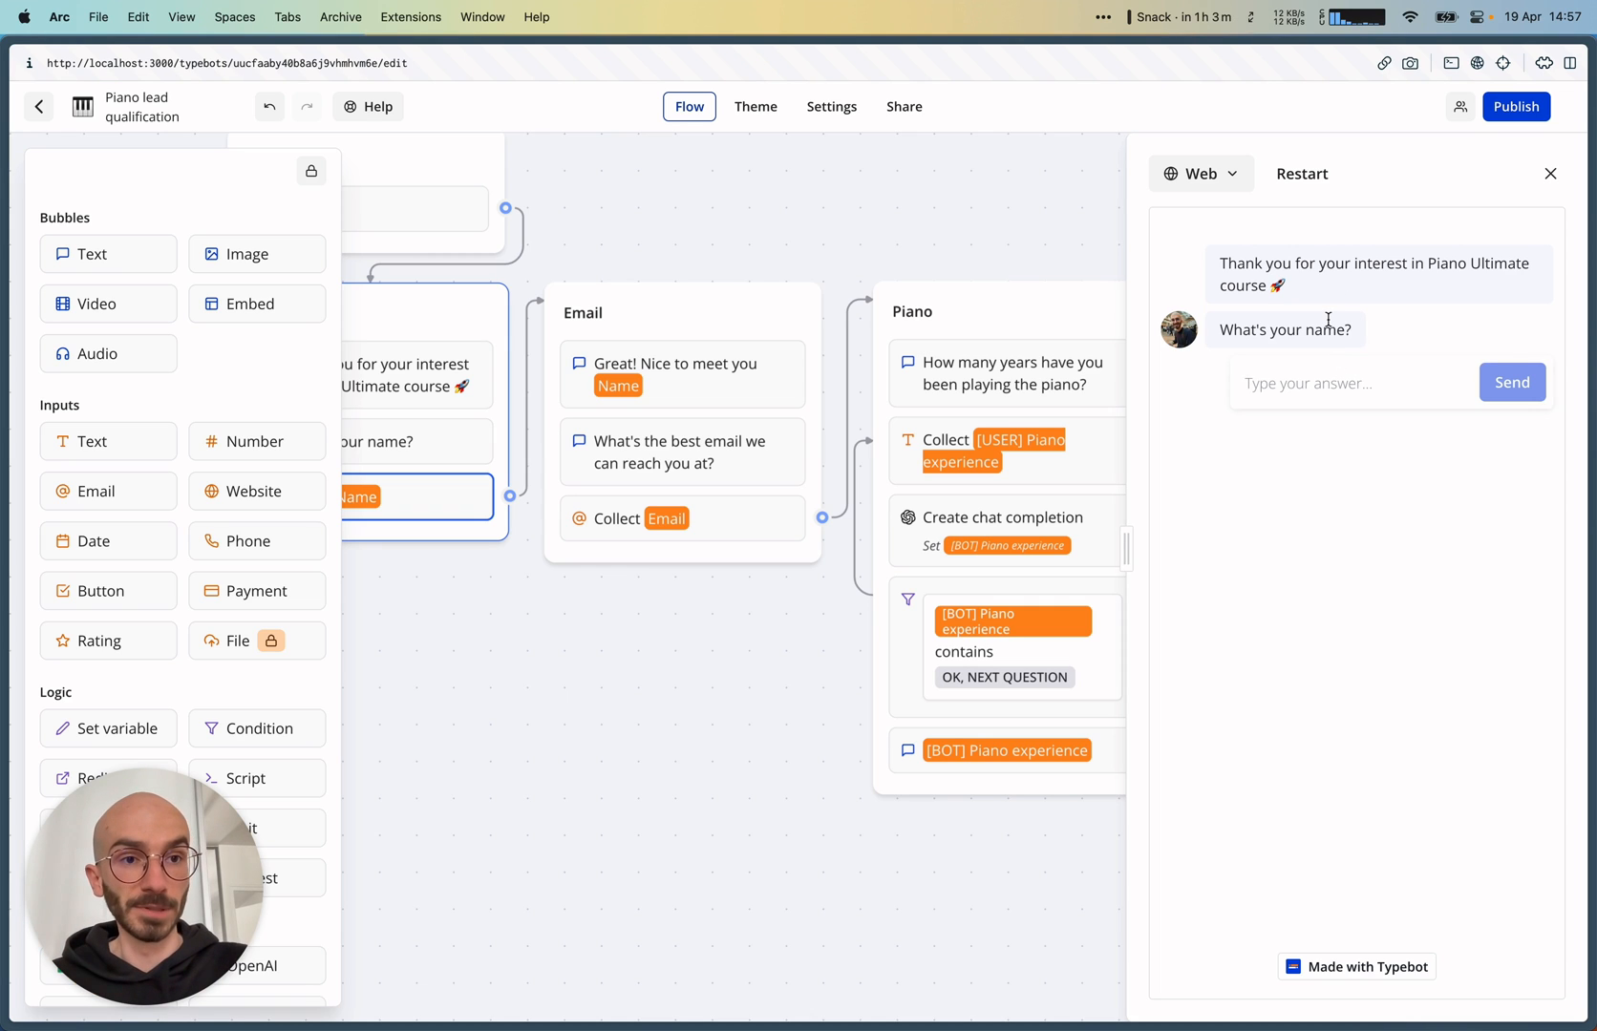
pyautogui.write('B')
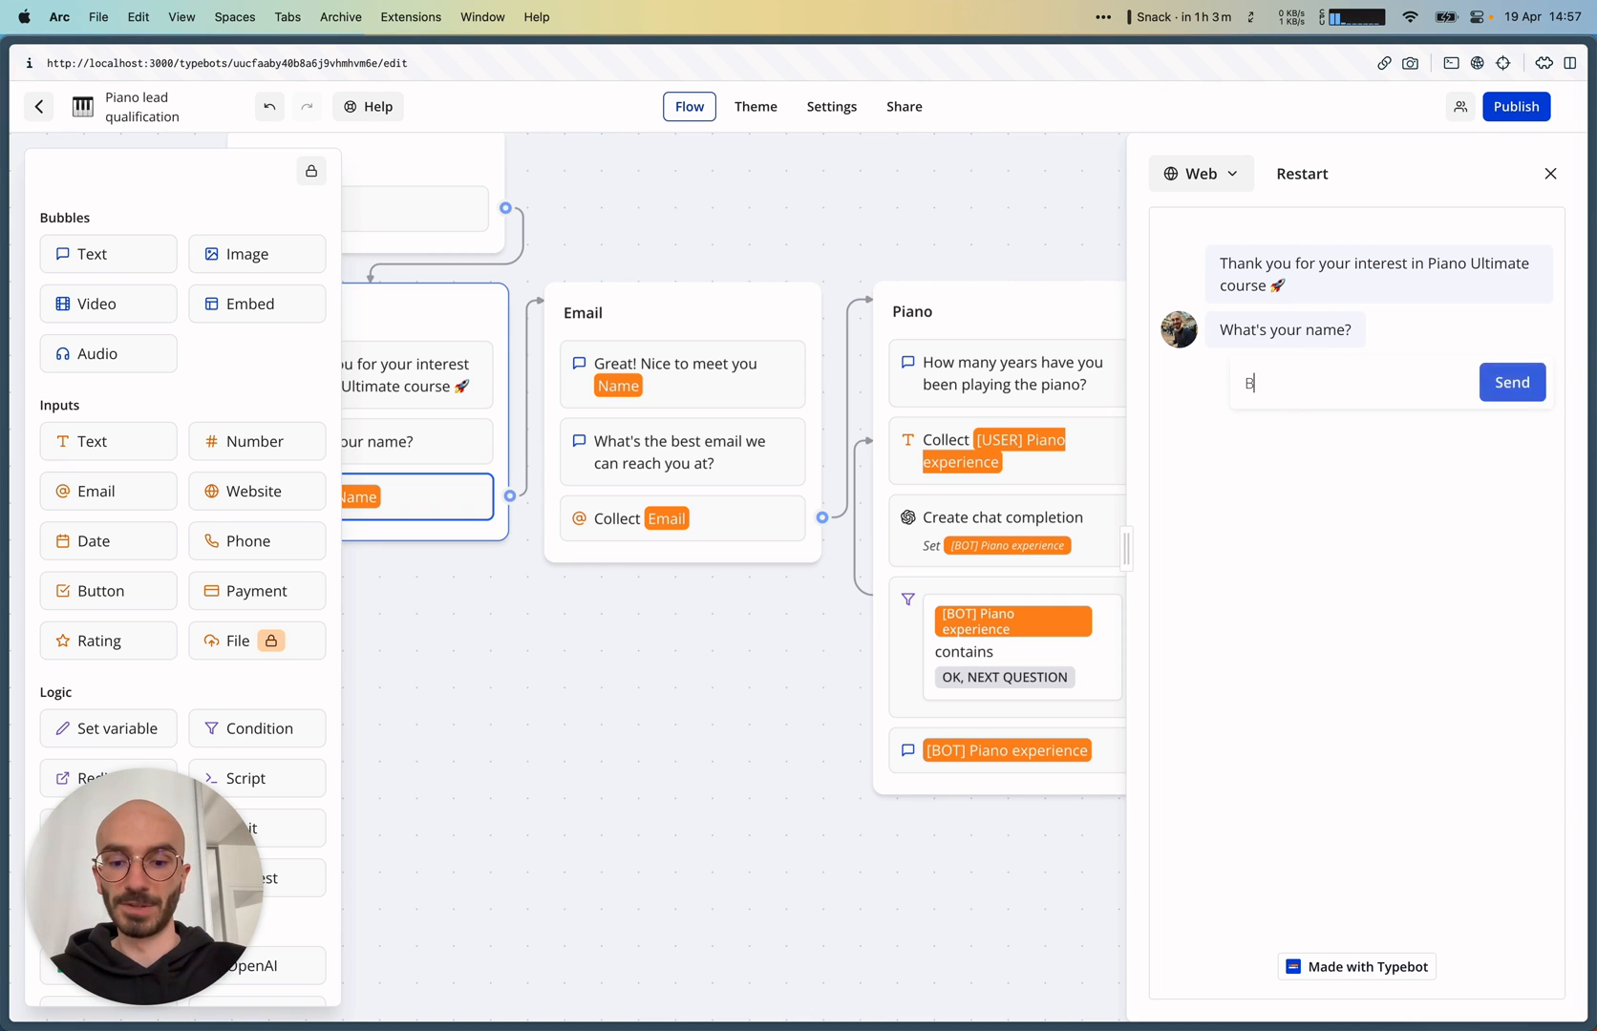
pyautogui.click(1511, 382)
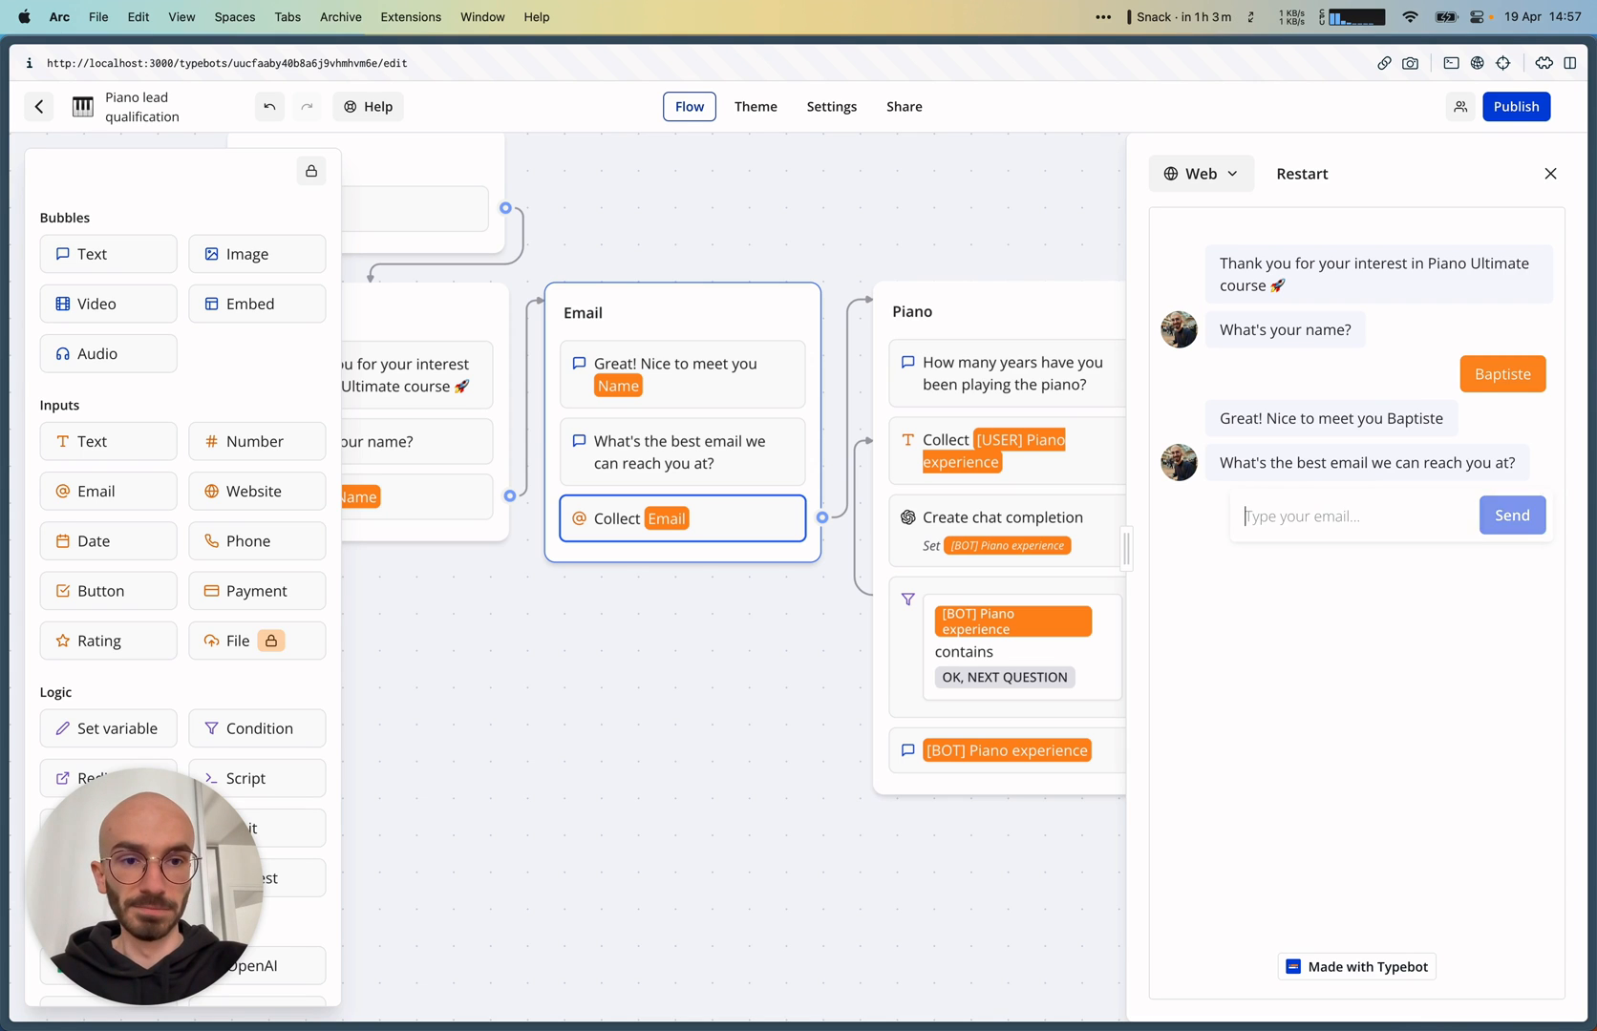
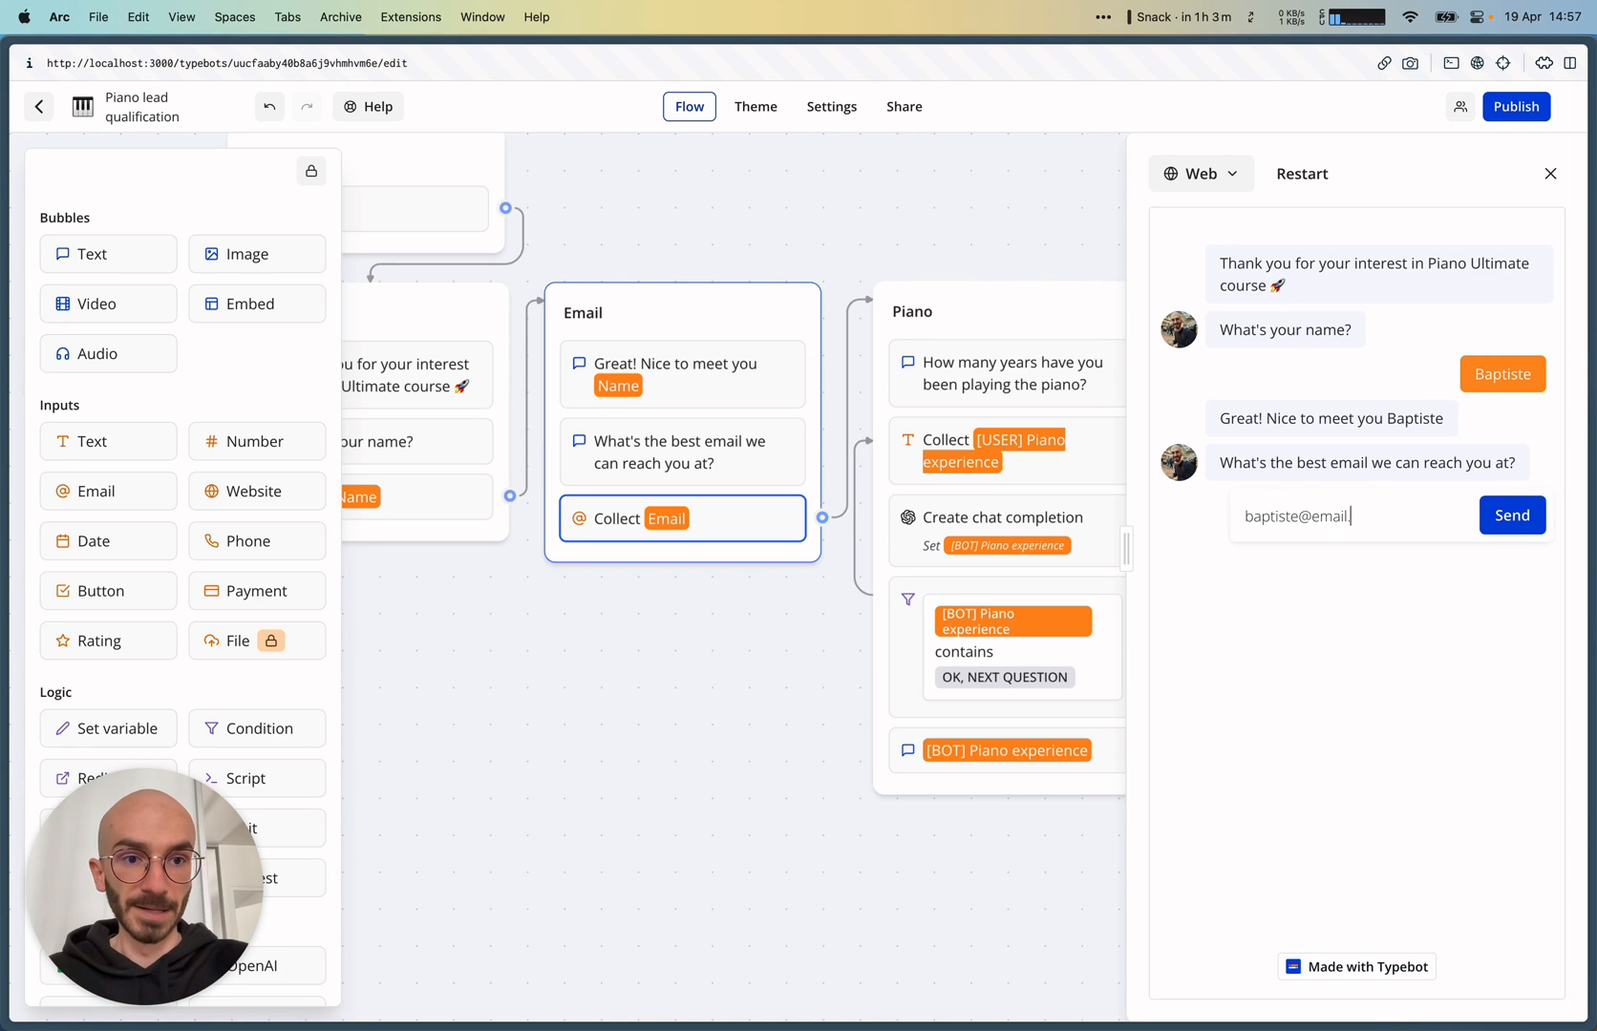
pyautogui.click(1511, 513)
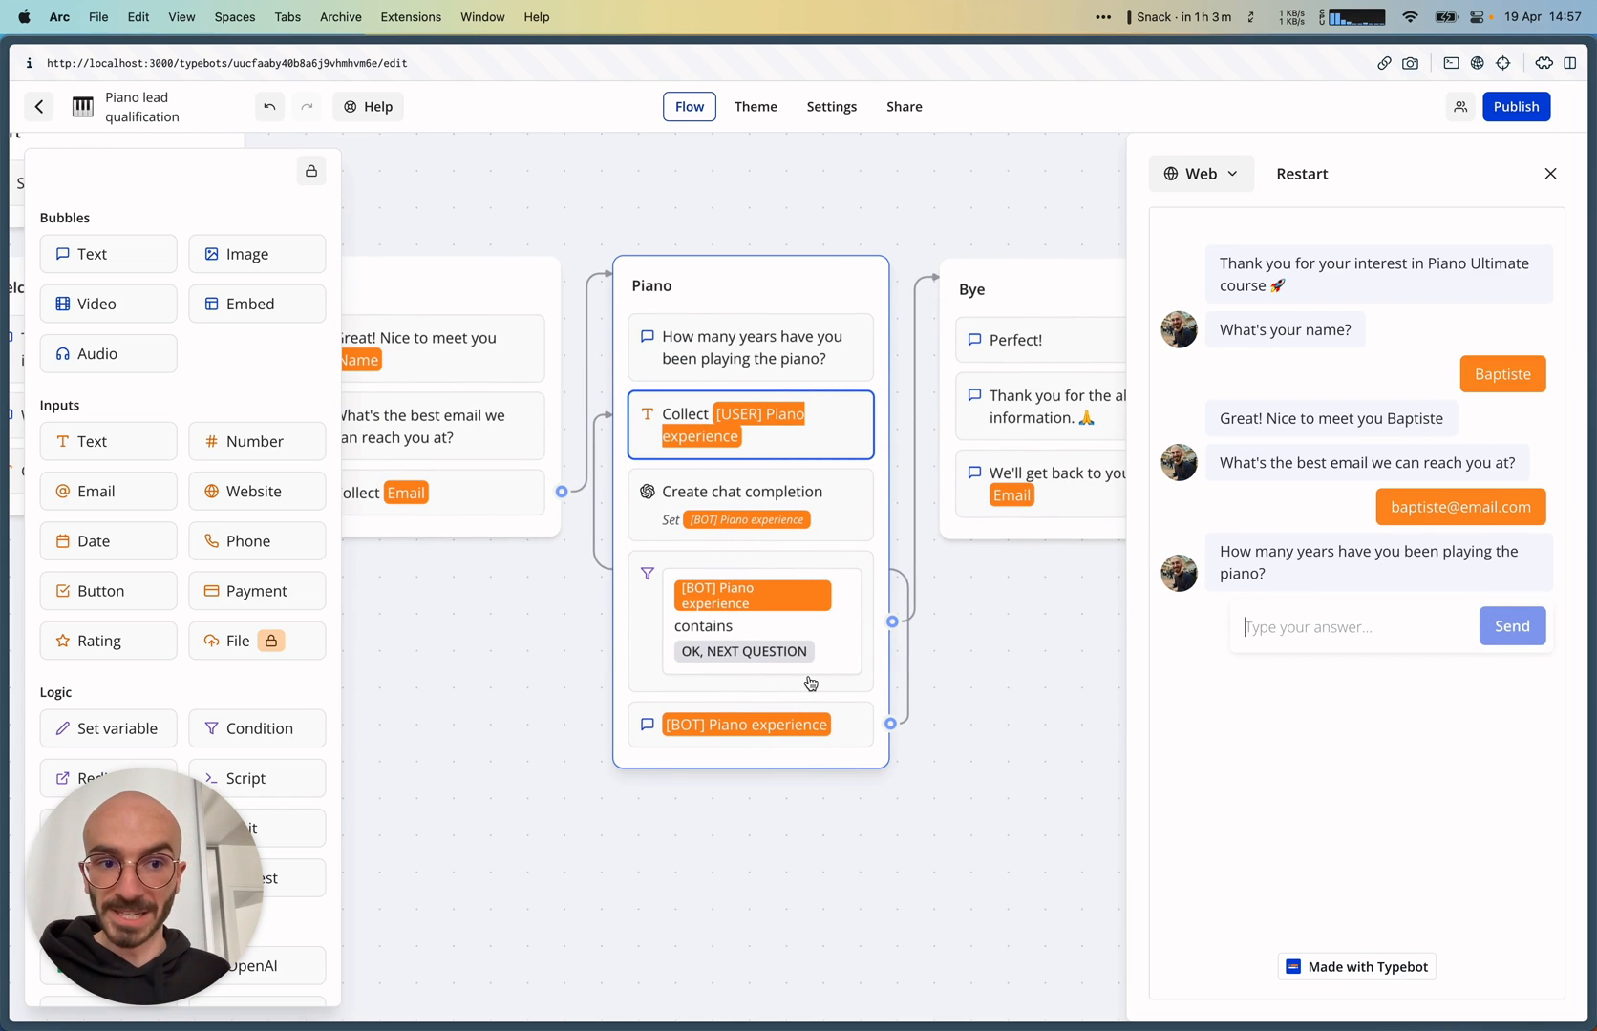
# - Answer the follow-ups with 3 years of playing and a love of jazz music
pyautogui.write('3 y')
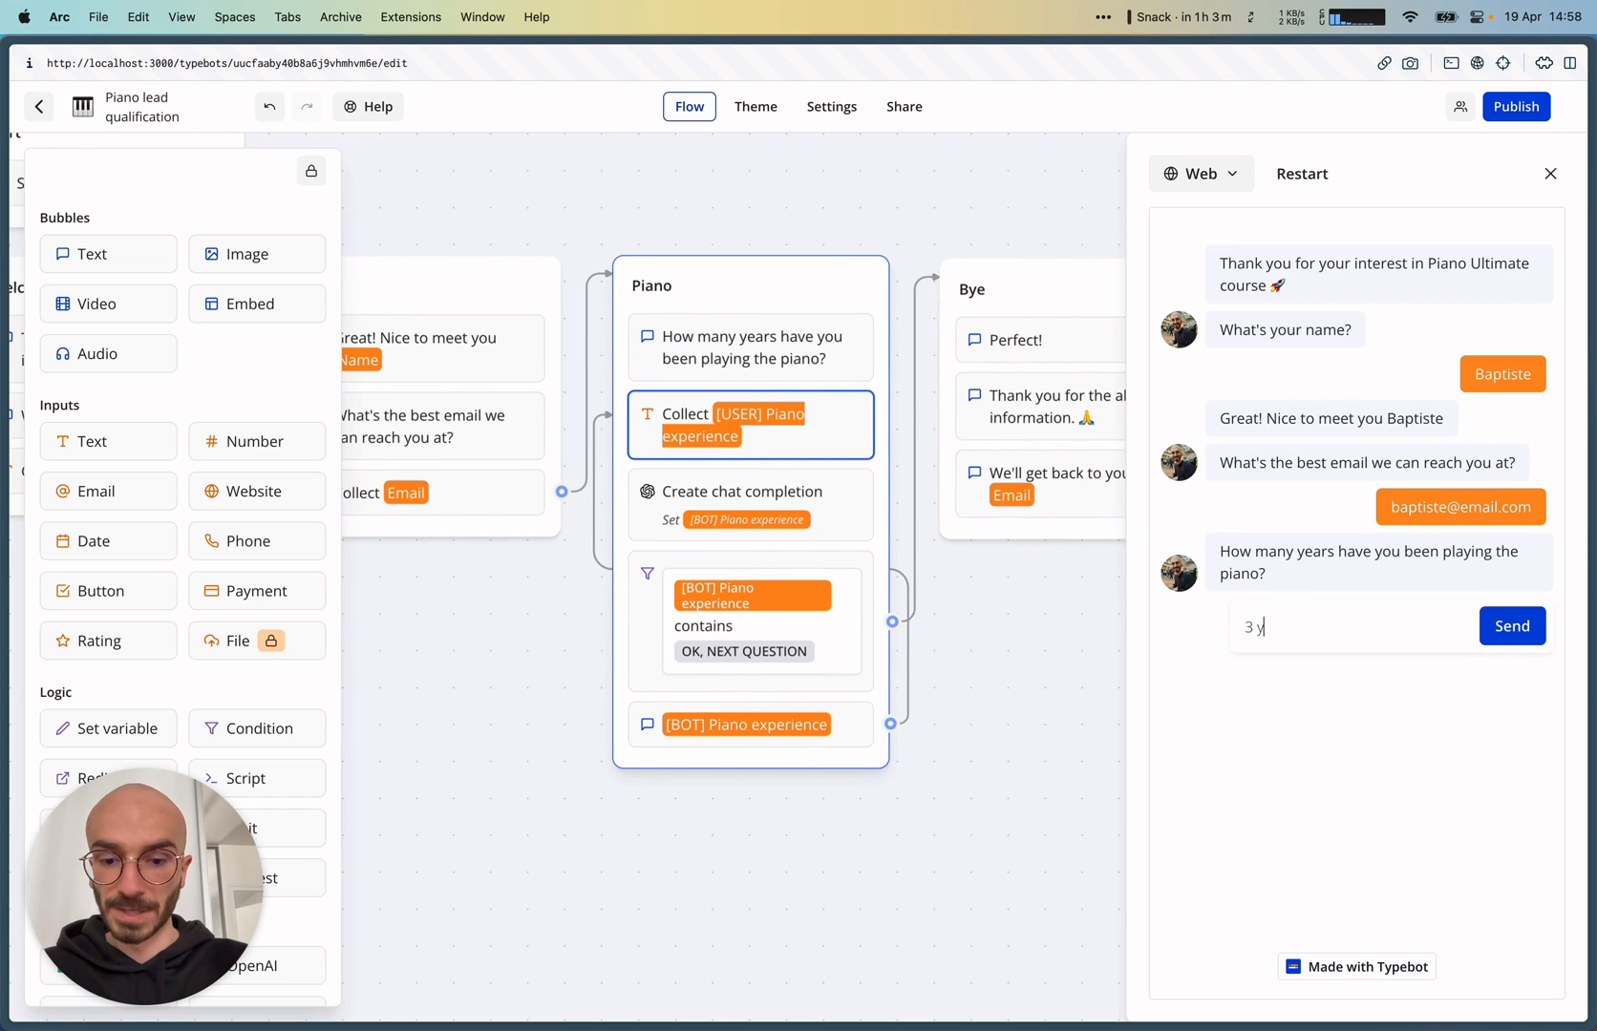
pyautogui.click(1510, 626)
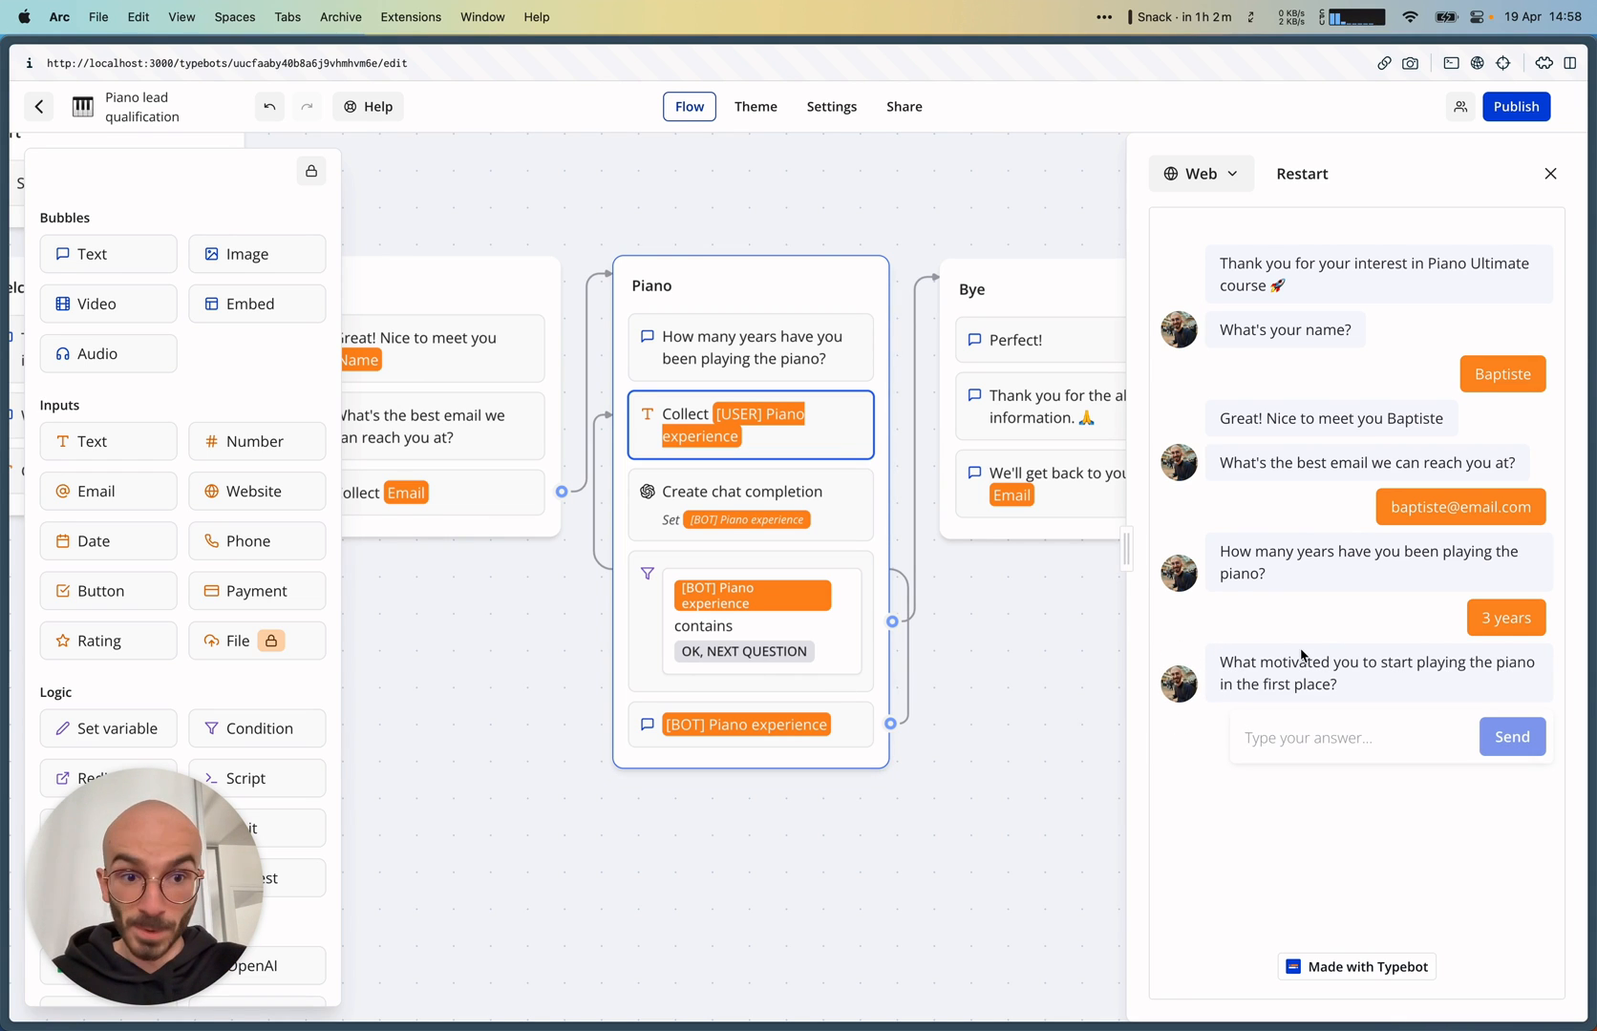
pyautogui.moveTo(1393, 678)
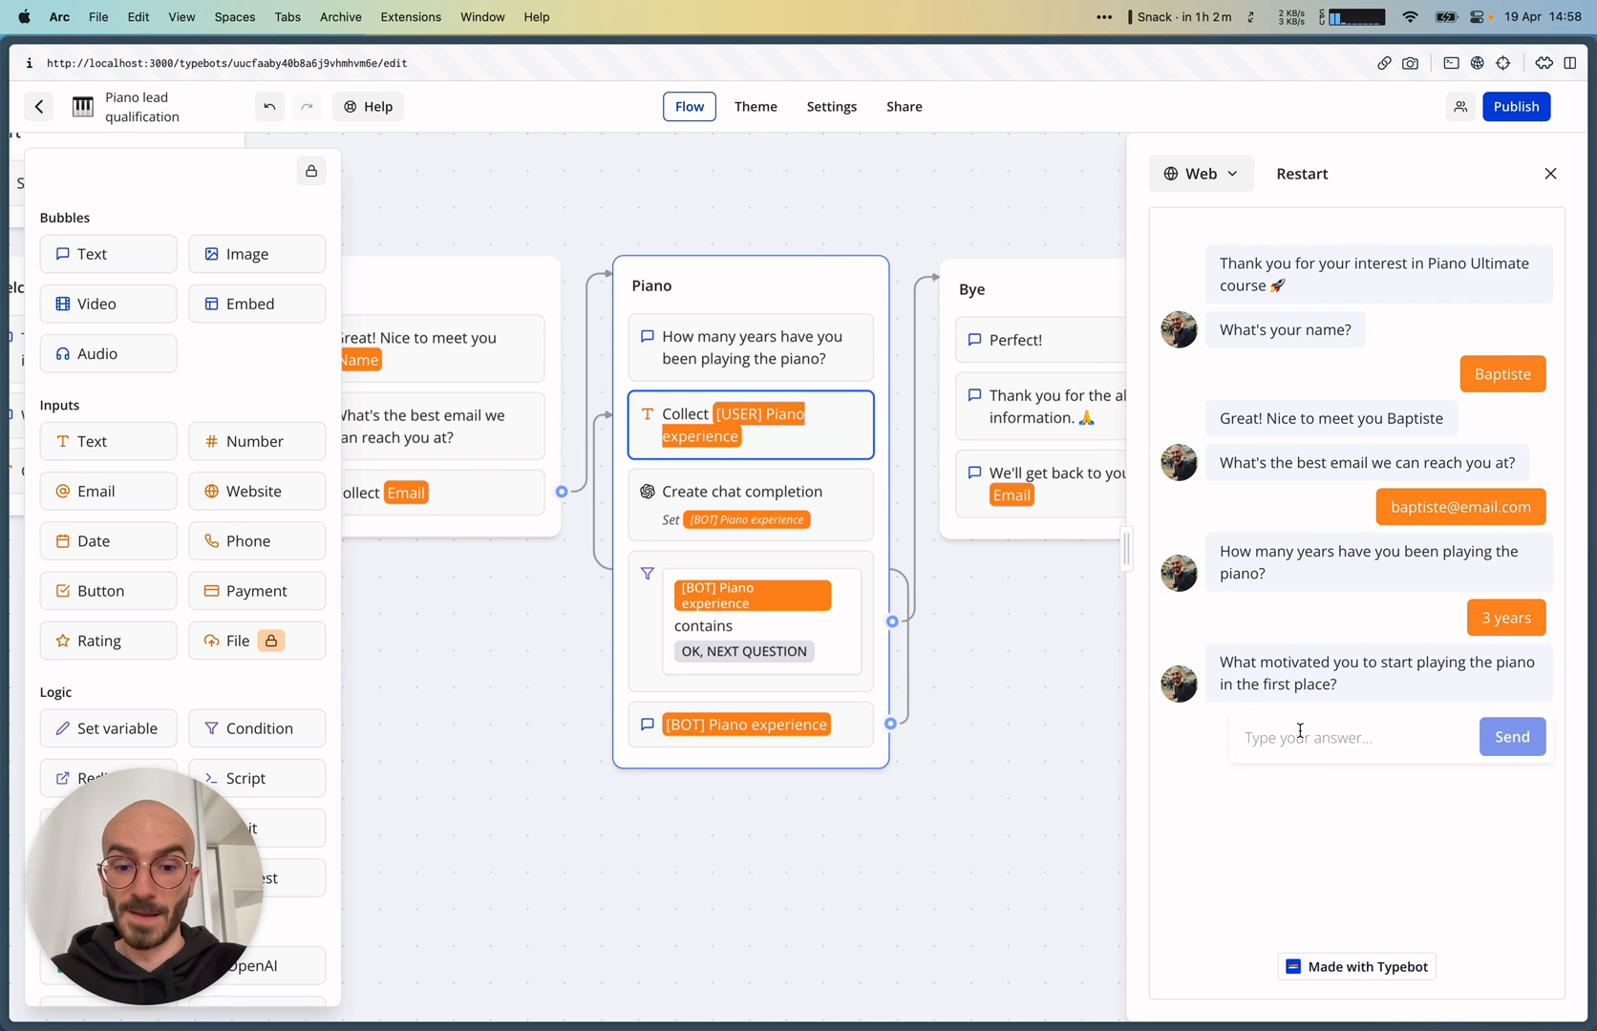
pyautogui.write('I love jazz m')
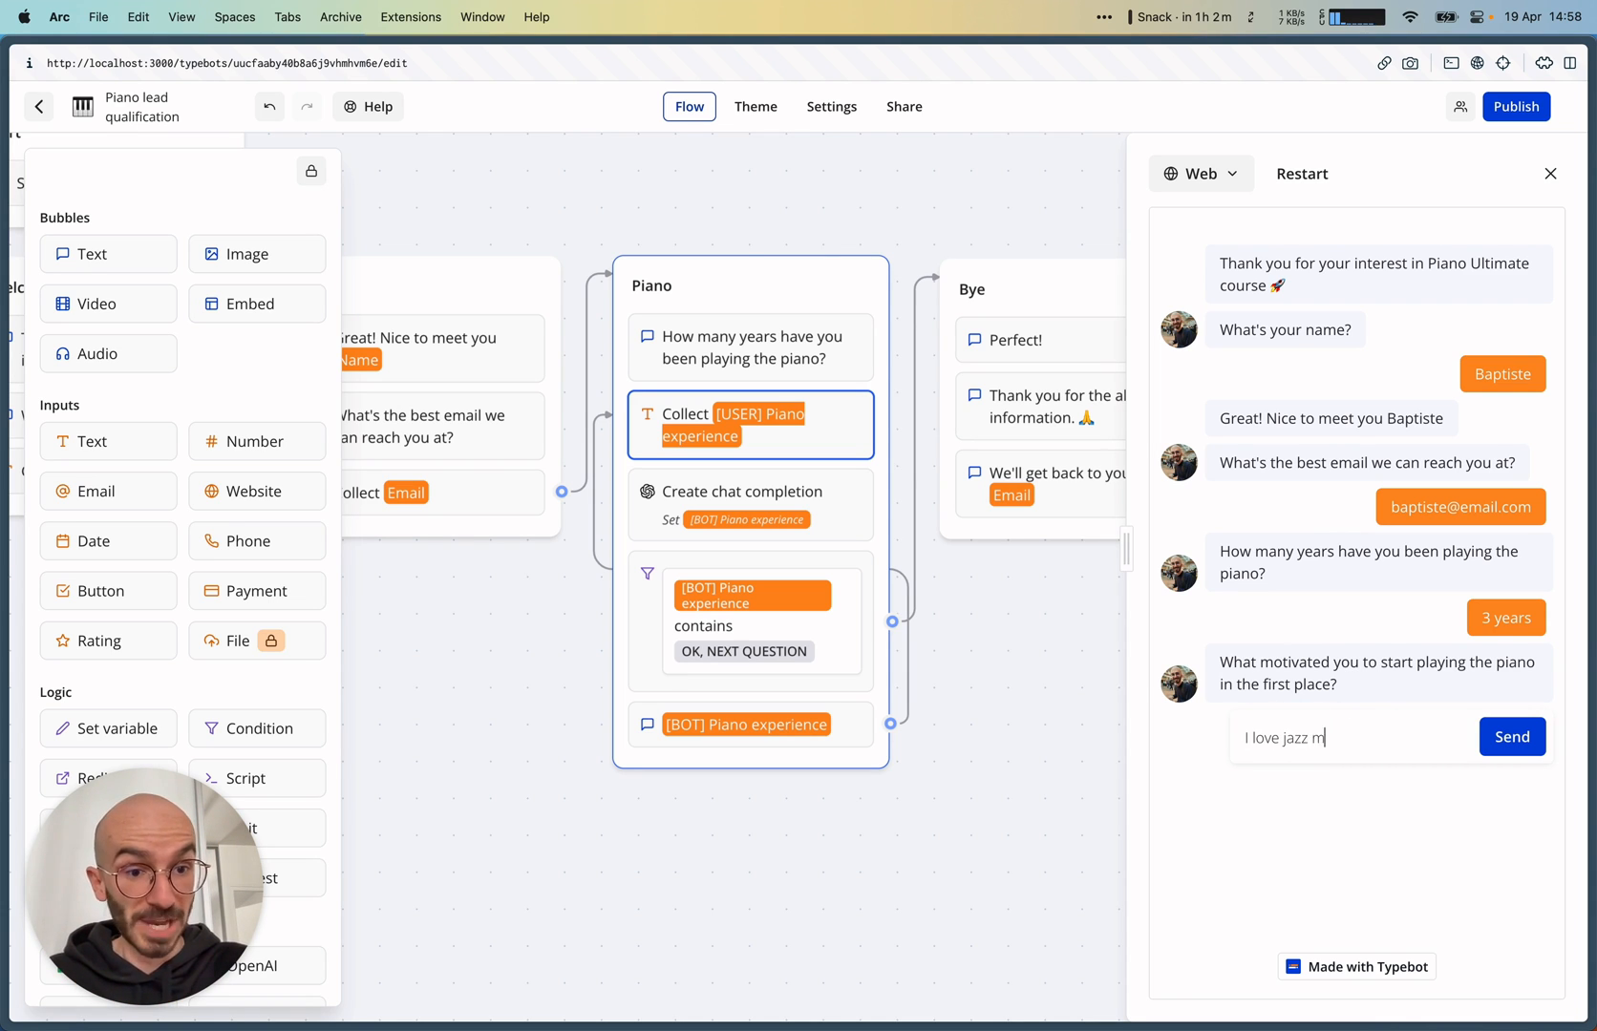
pyautogui.click(1511, 737)
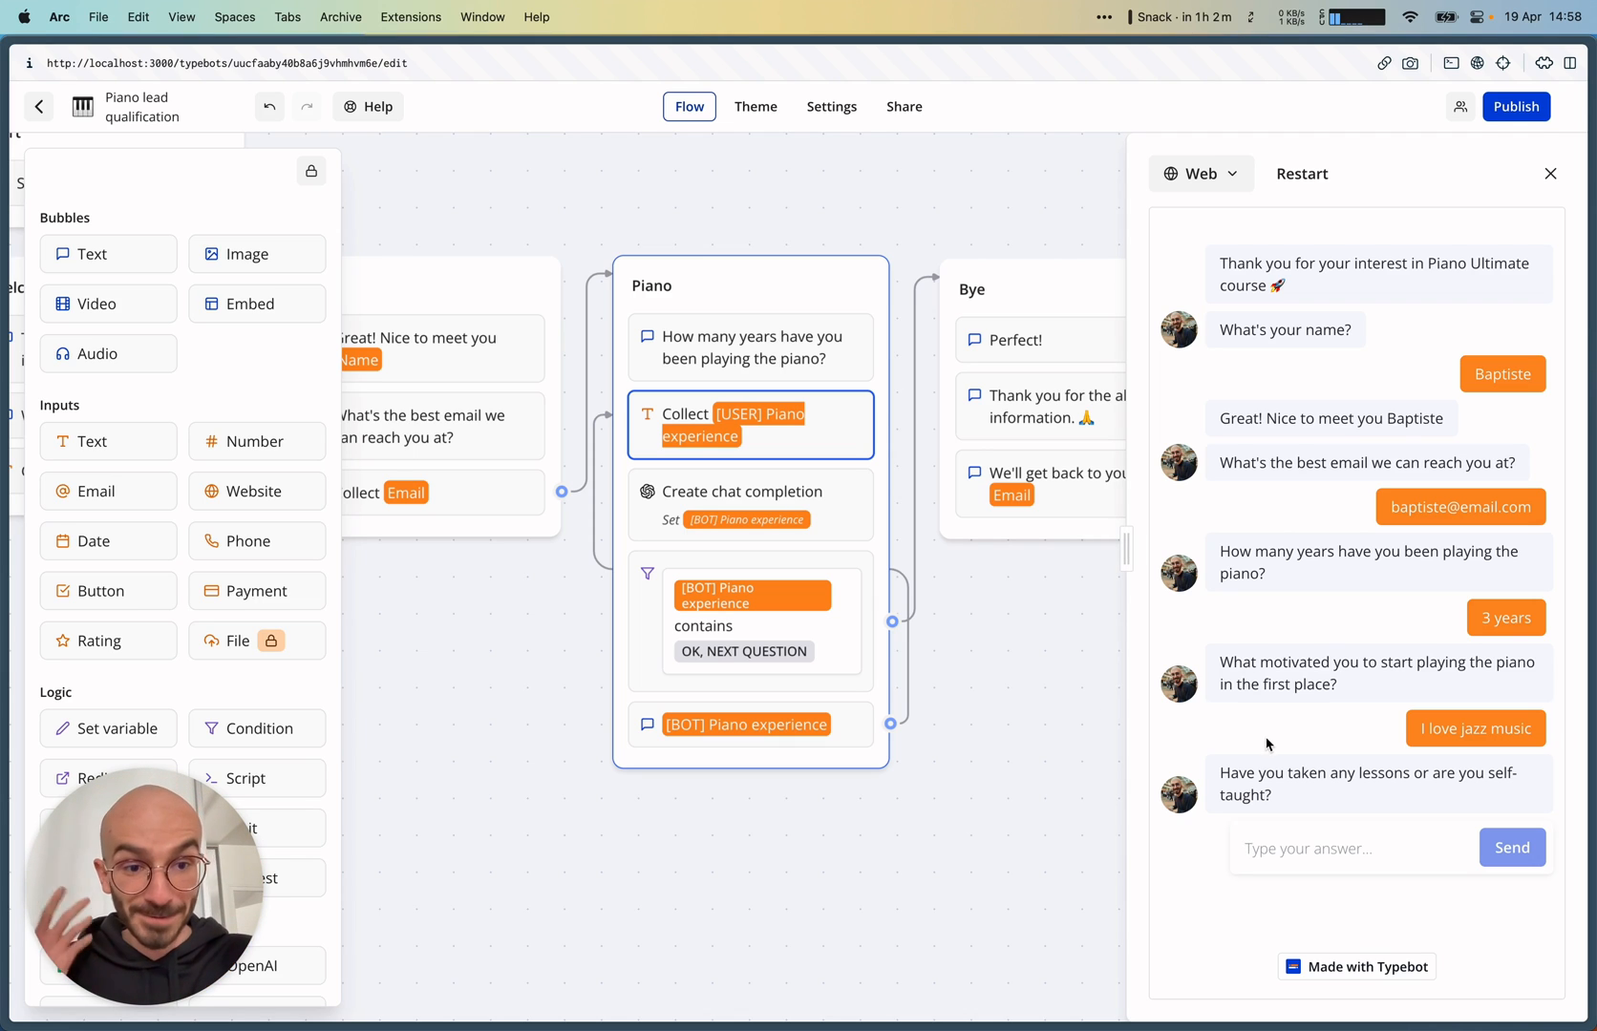
pyautogui.moveTo(1349, 791)
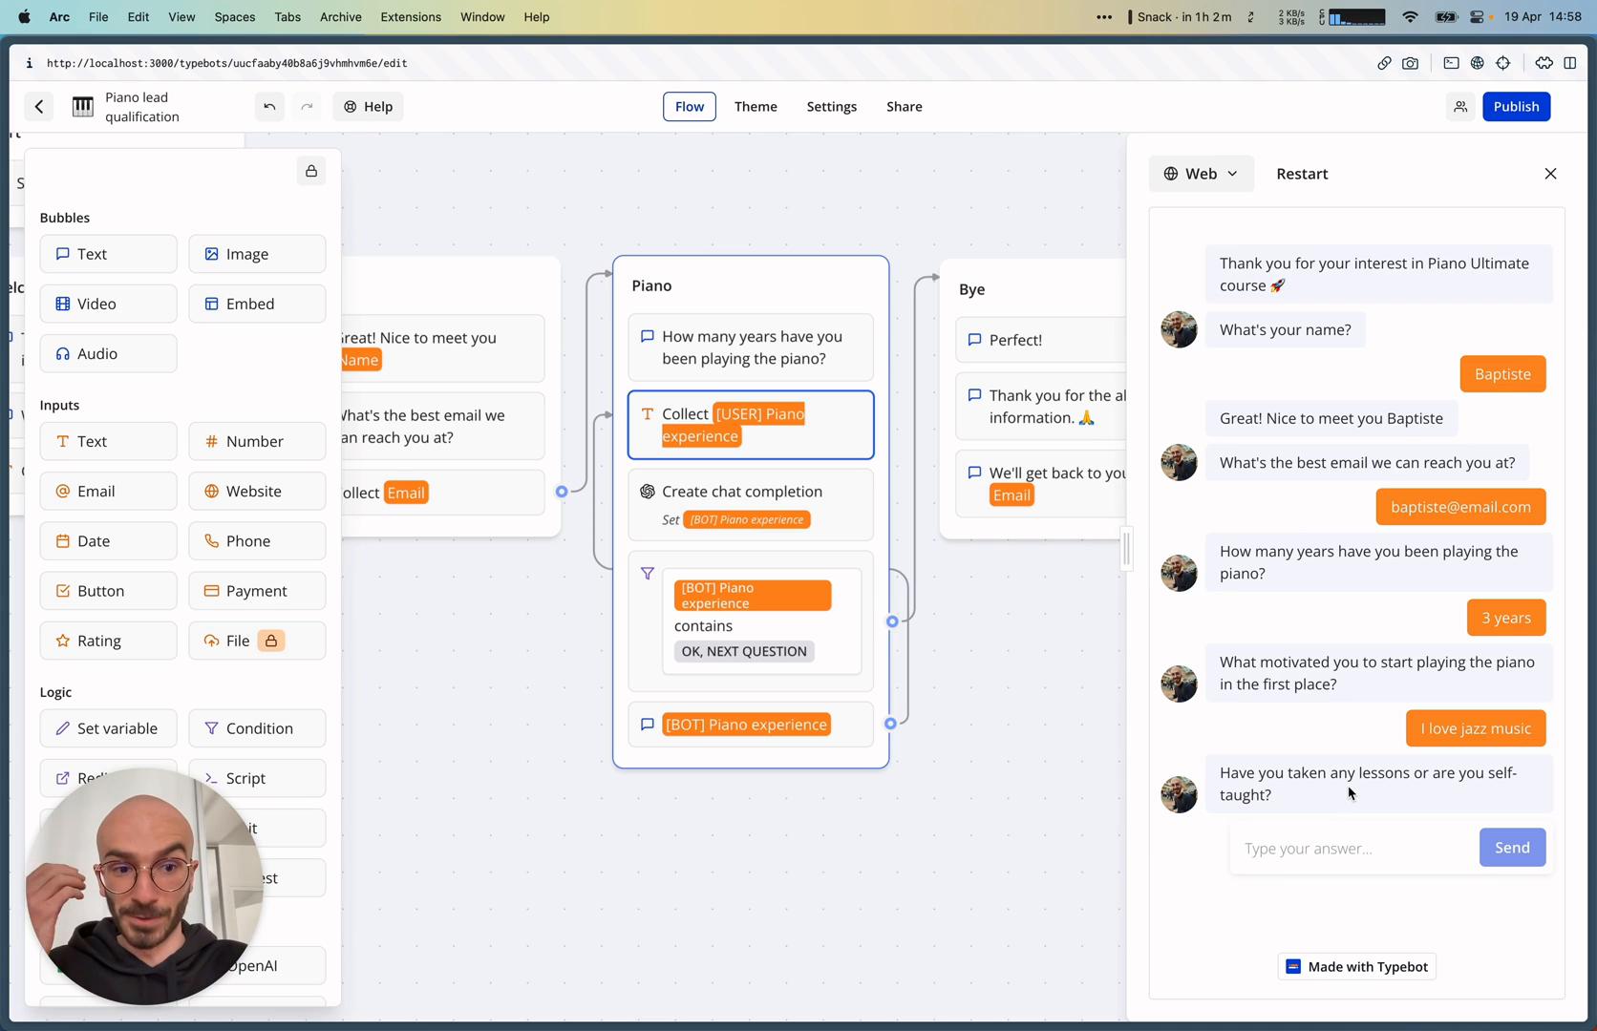
# - Answer the lessons question with 'I've taken lessons with a…' and scroll the chat
pyautogui.click(1352, 848)
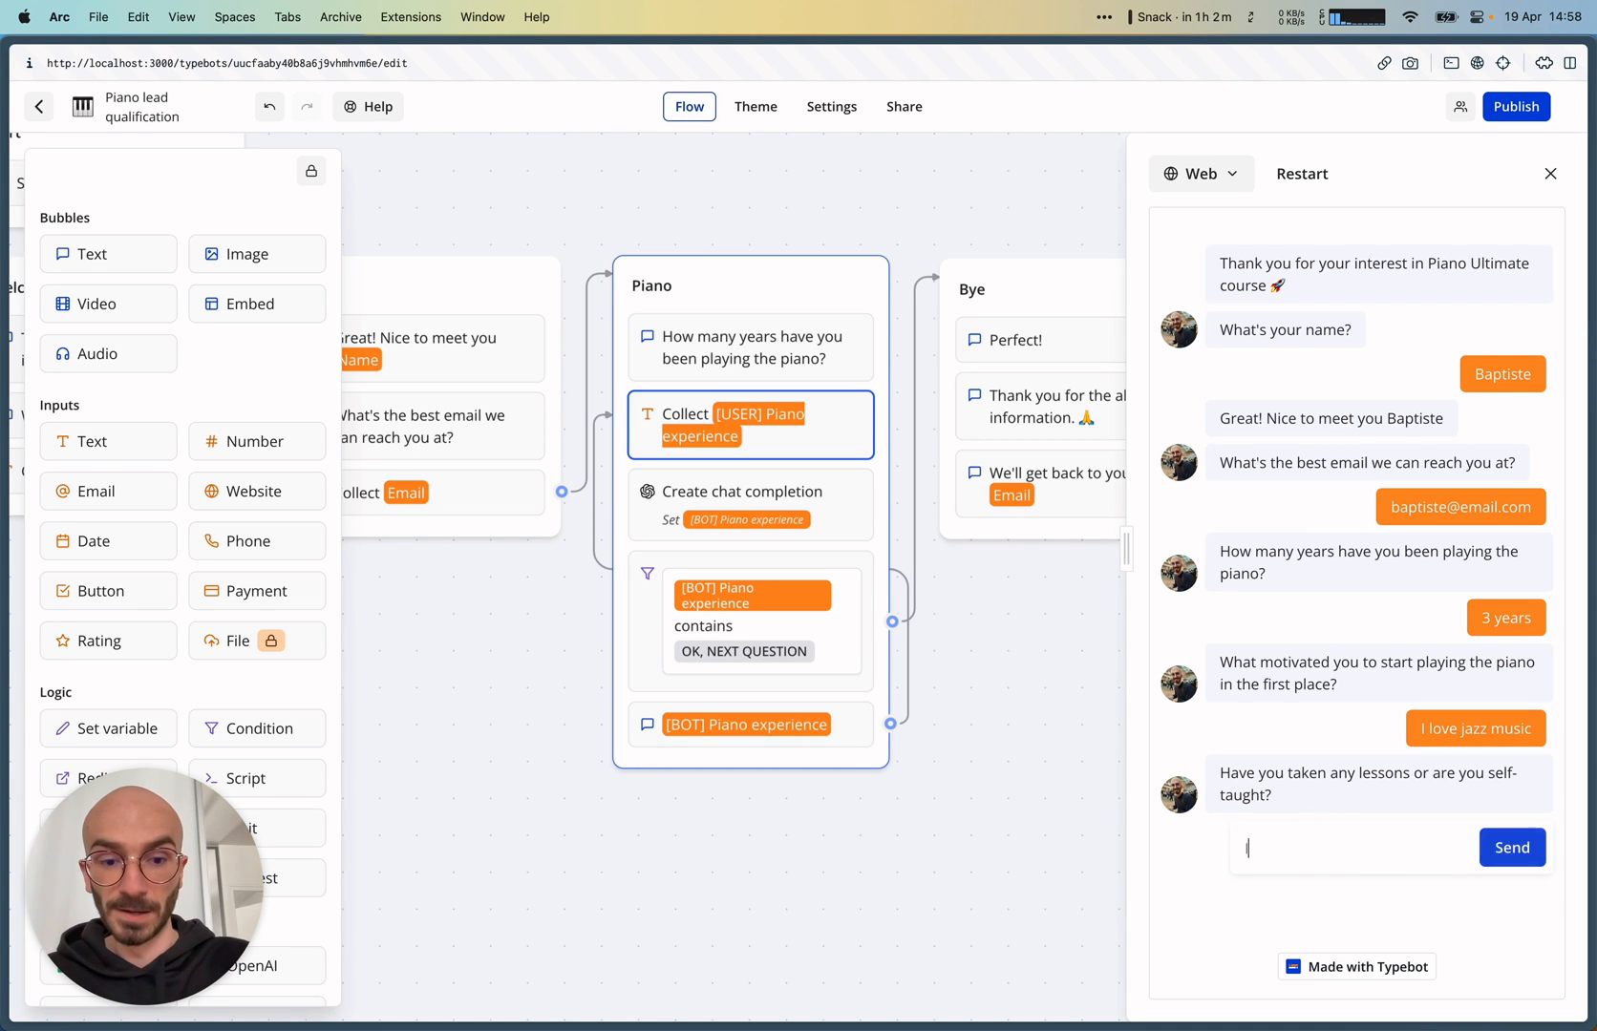
pyautogui.write("I've taken les")
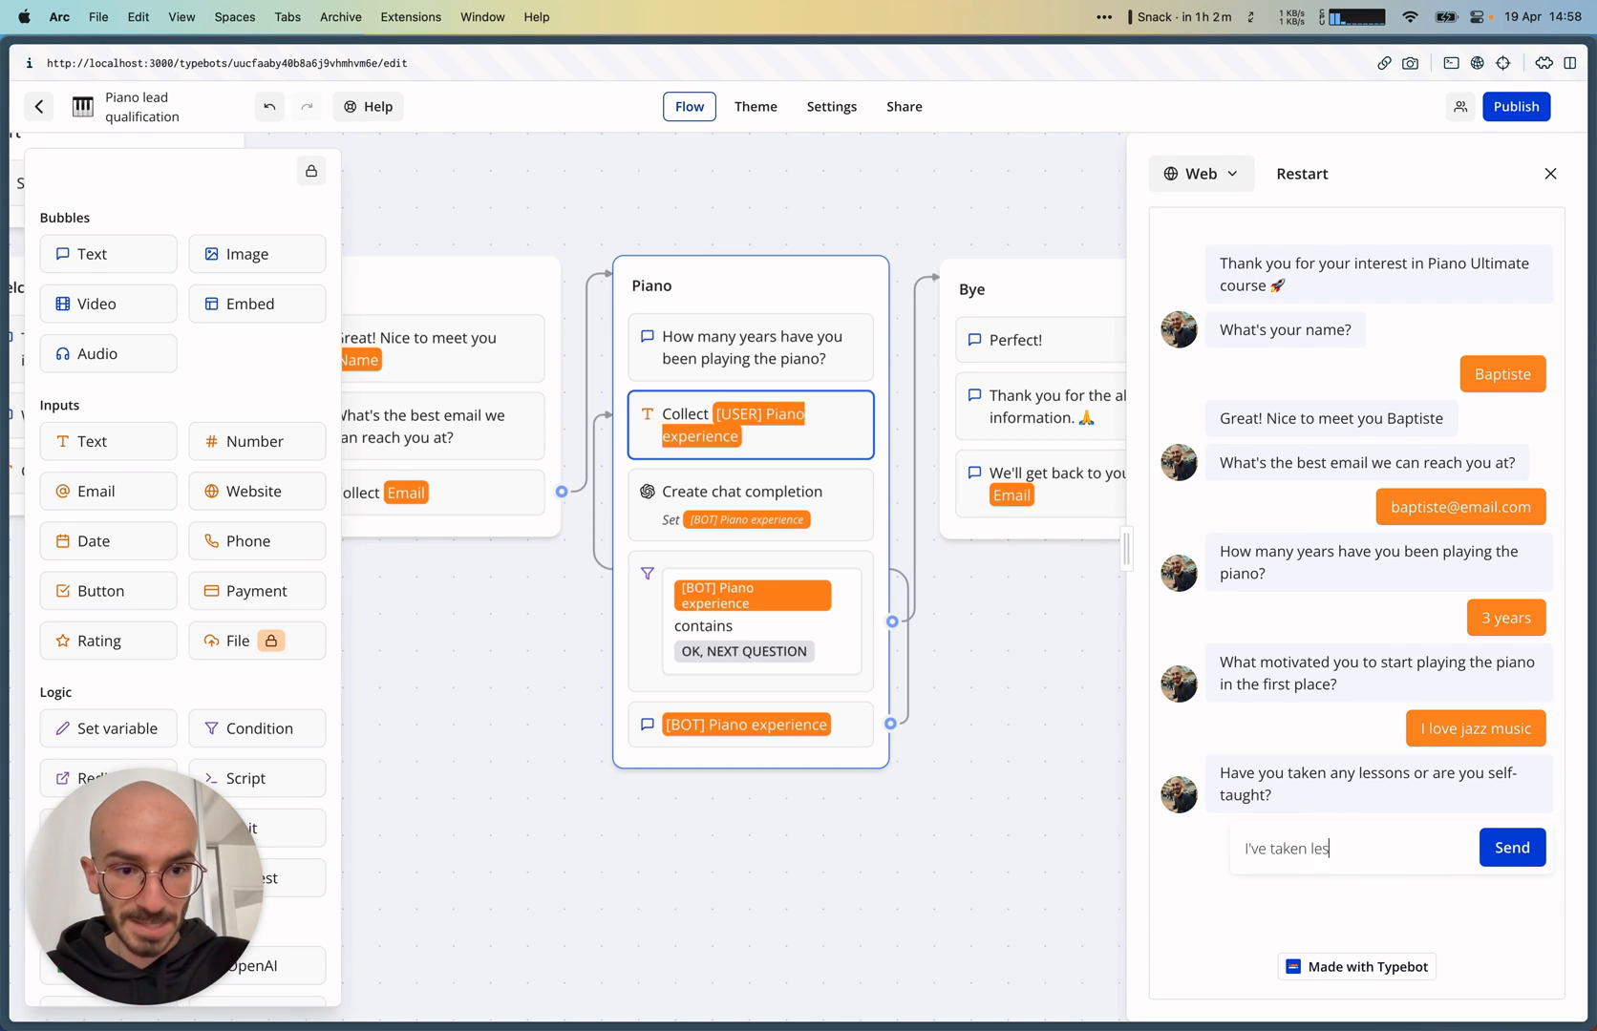
pyautogui.write('sons with a professor for')
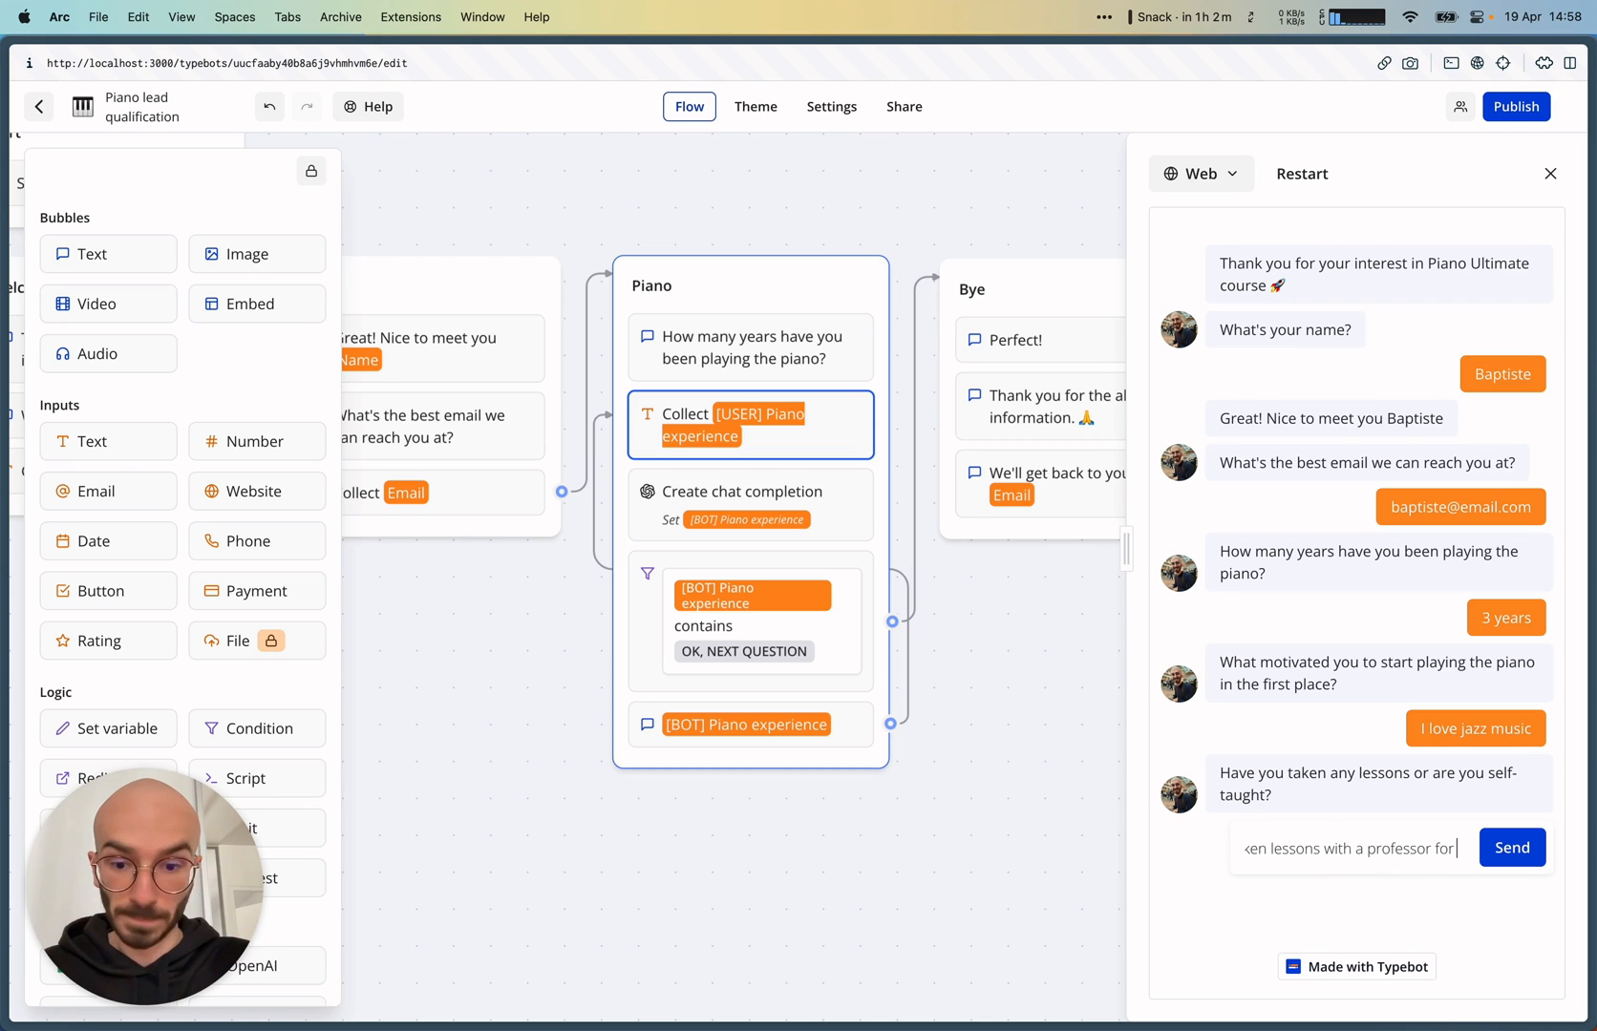
pyautogui.click(1511, 847)
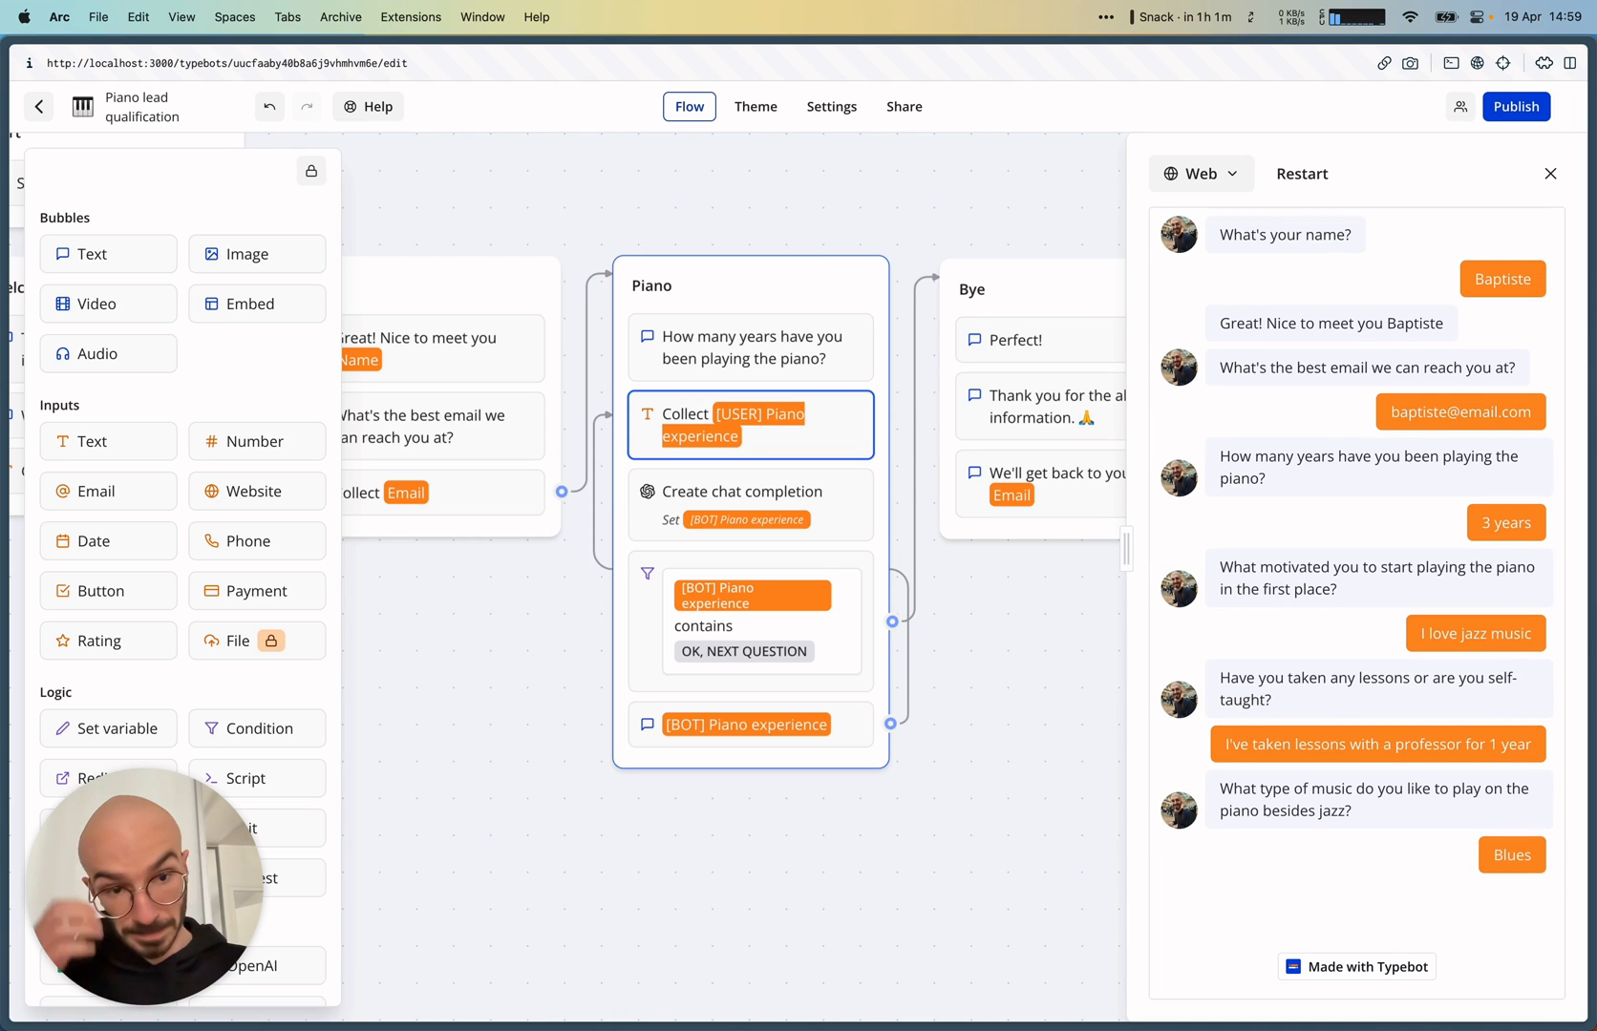
pyautogui.scroll(-3)
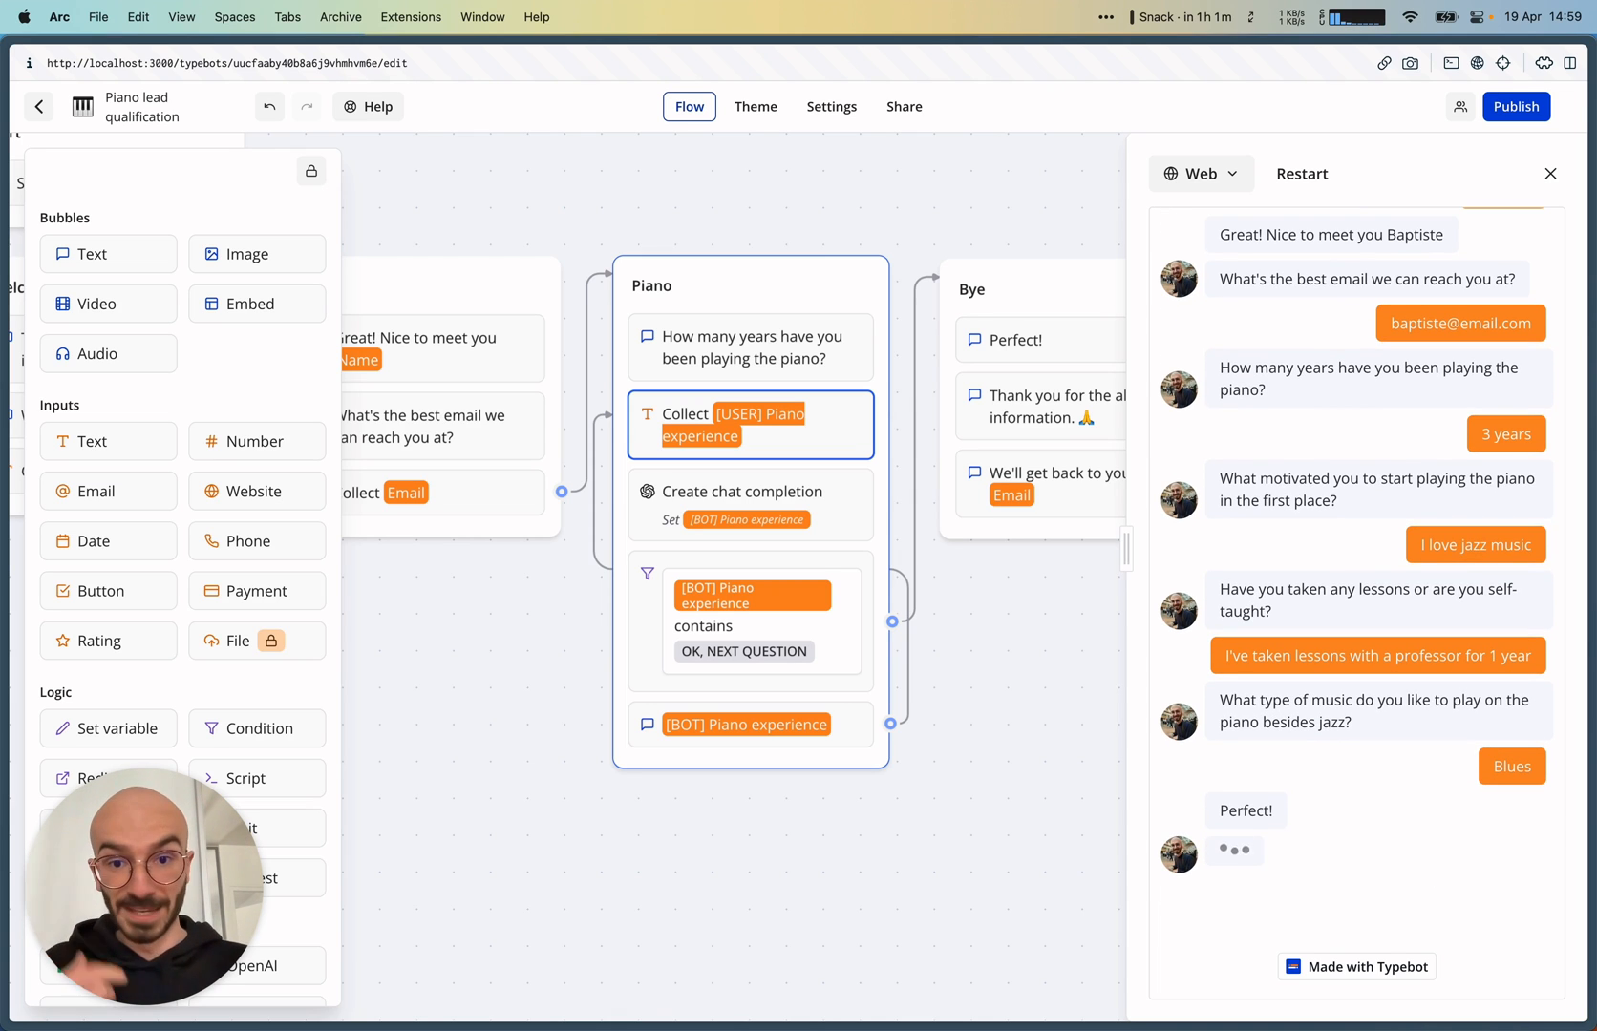
pyautogui.scroll(-3)
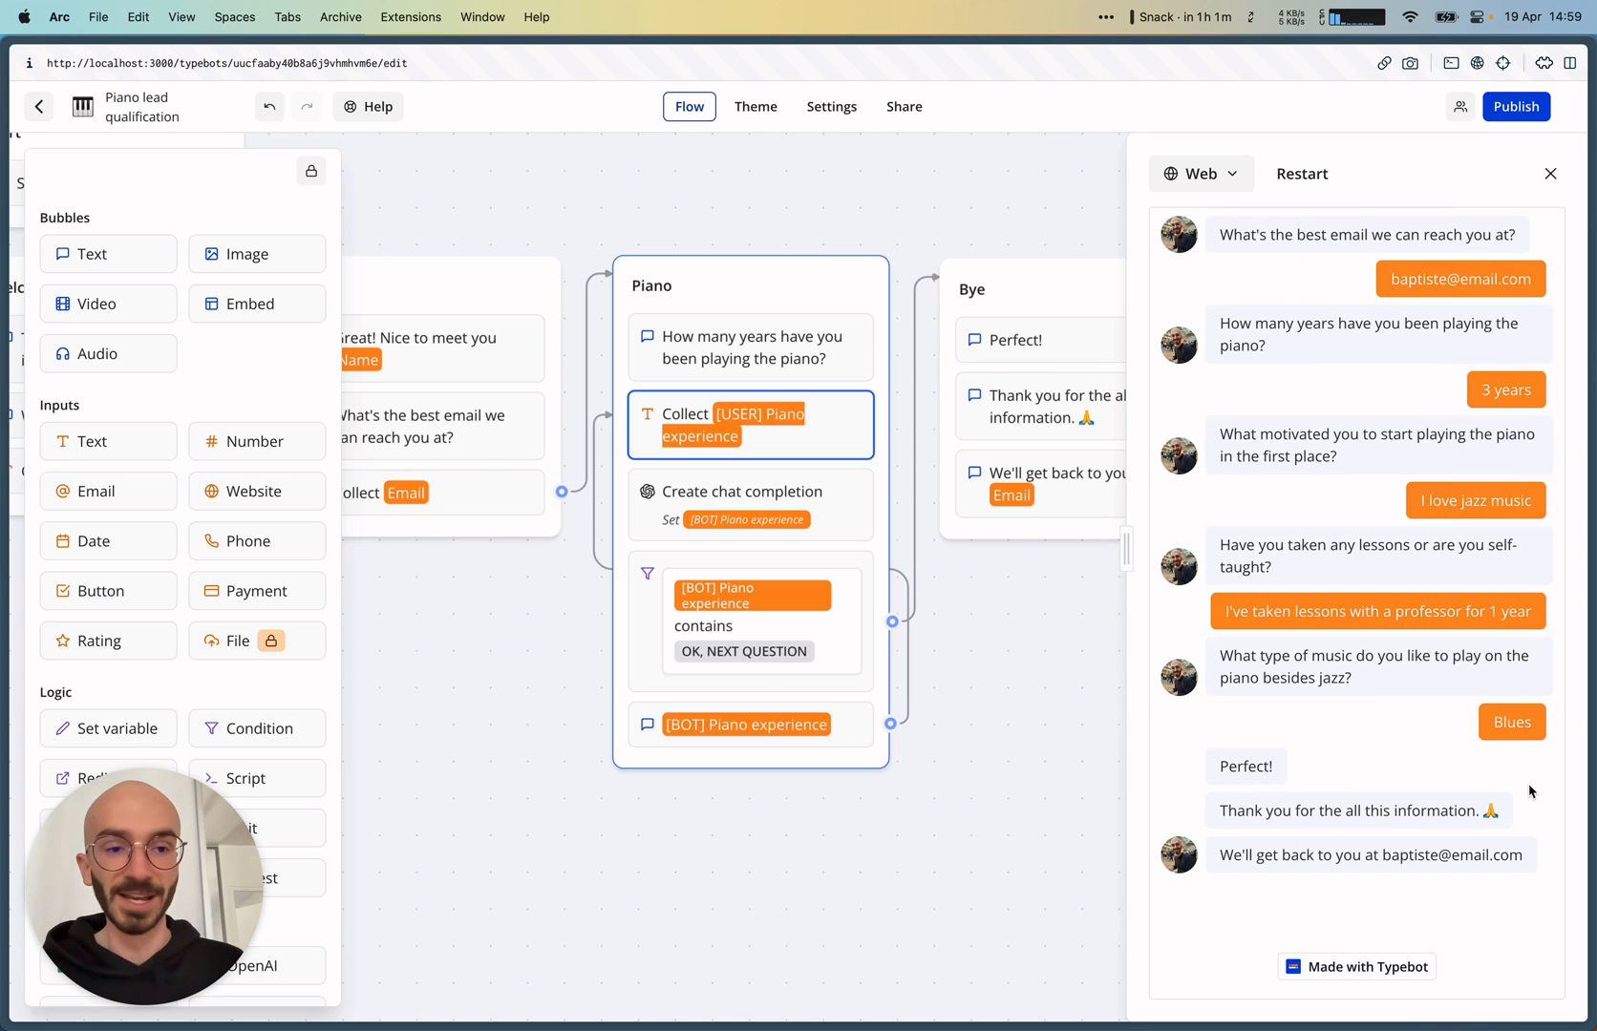
pyautogui.moveTo(916, 418)
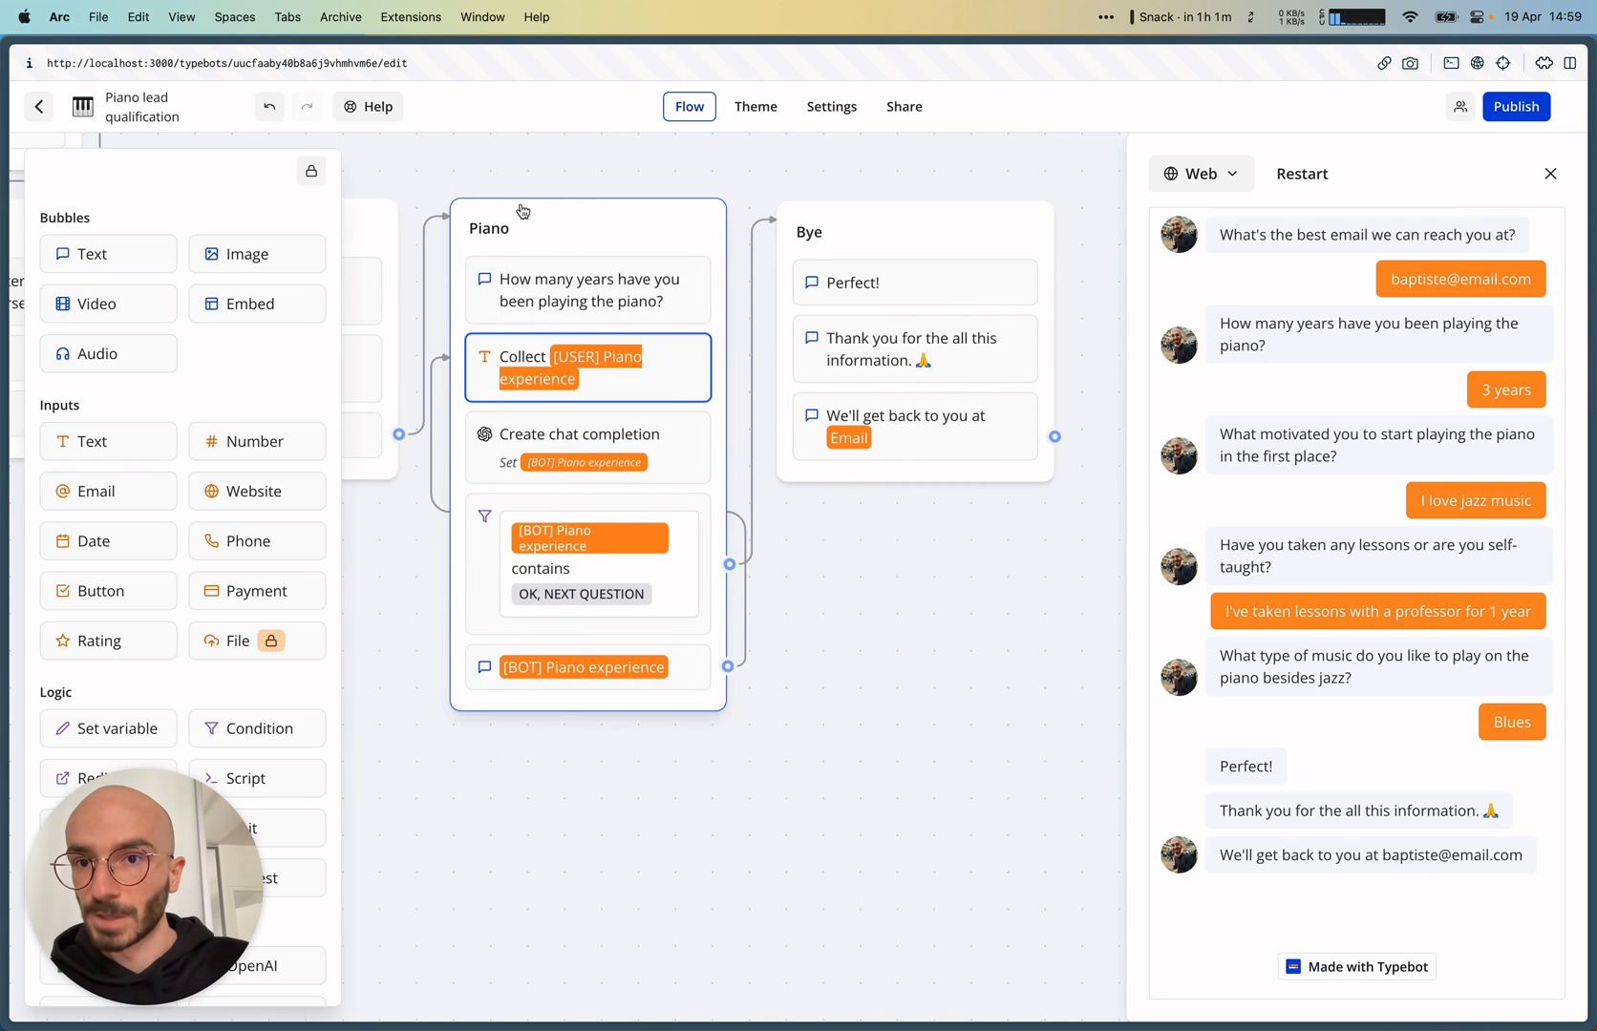
# - Close the preview test chat to return to the Piano and Bye flow canvas
pyautogui.click(1551, 172)
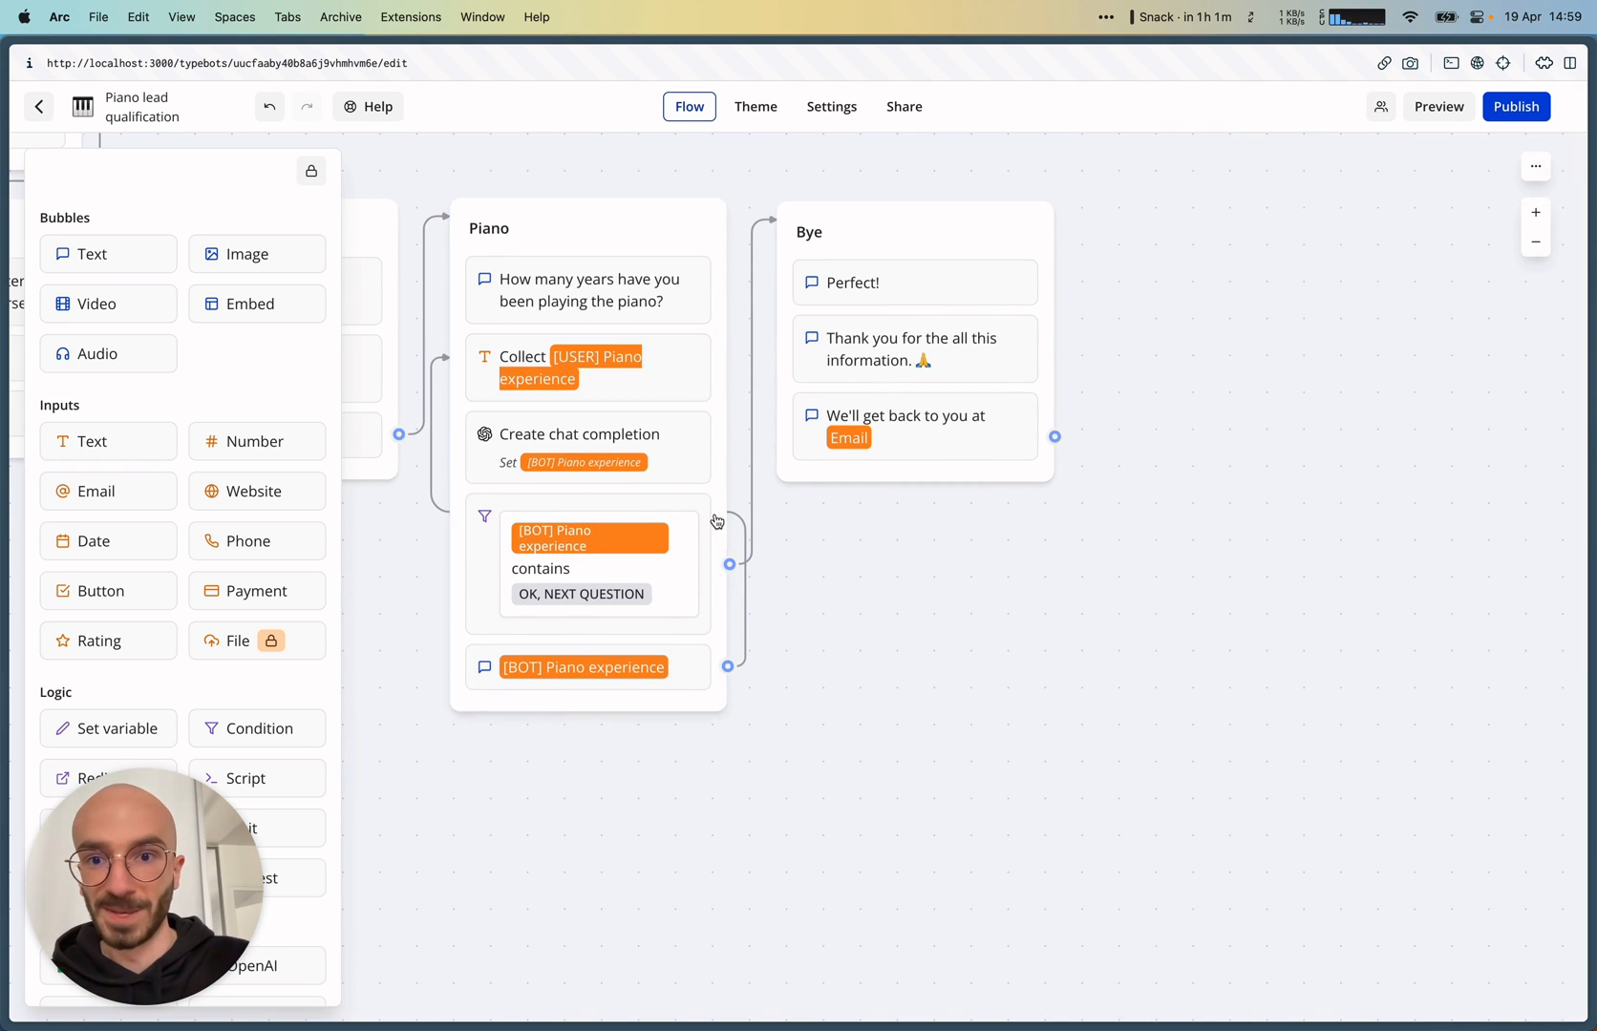
pyautogui.moveTo(445, 418)
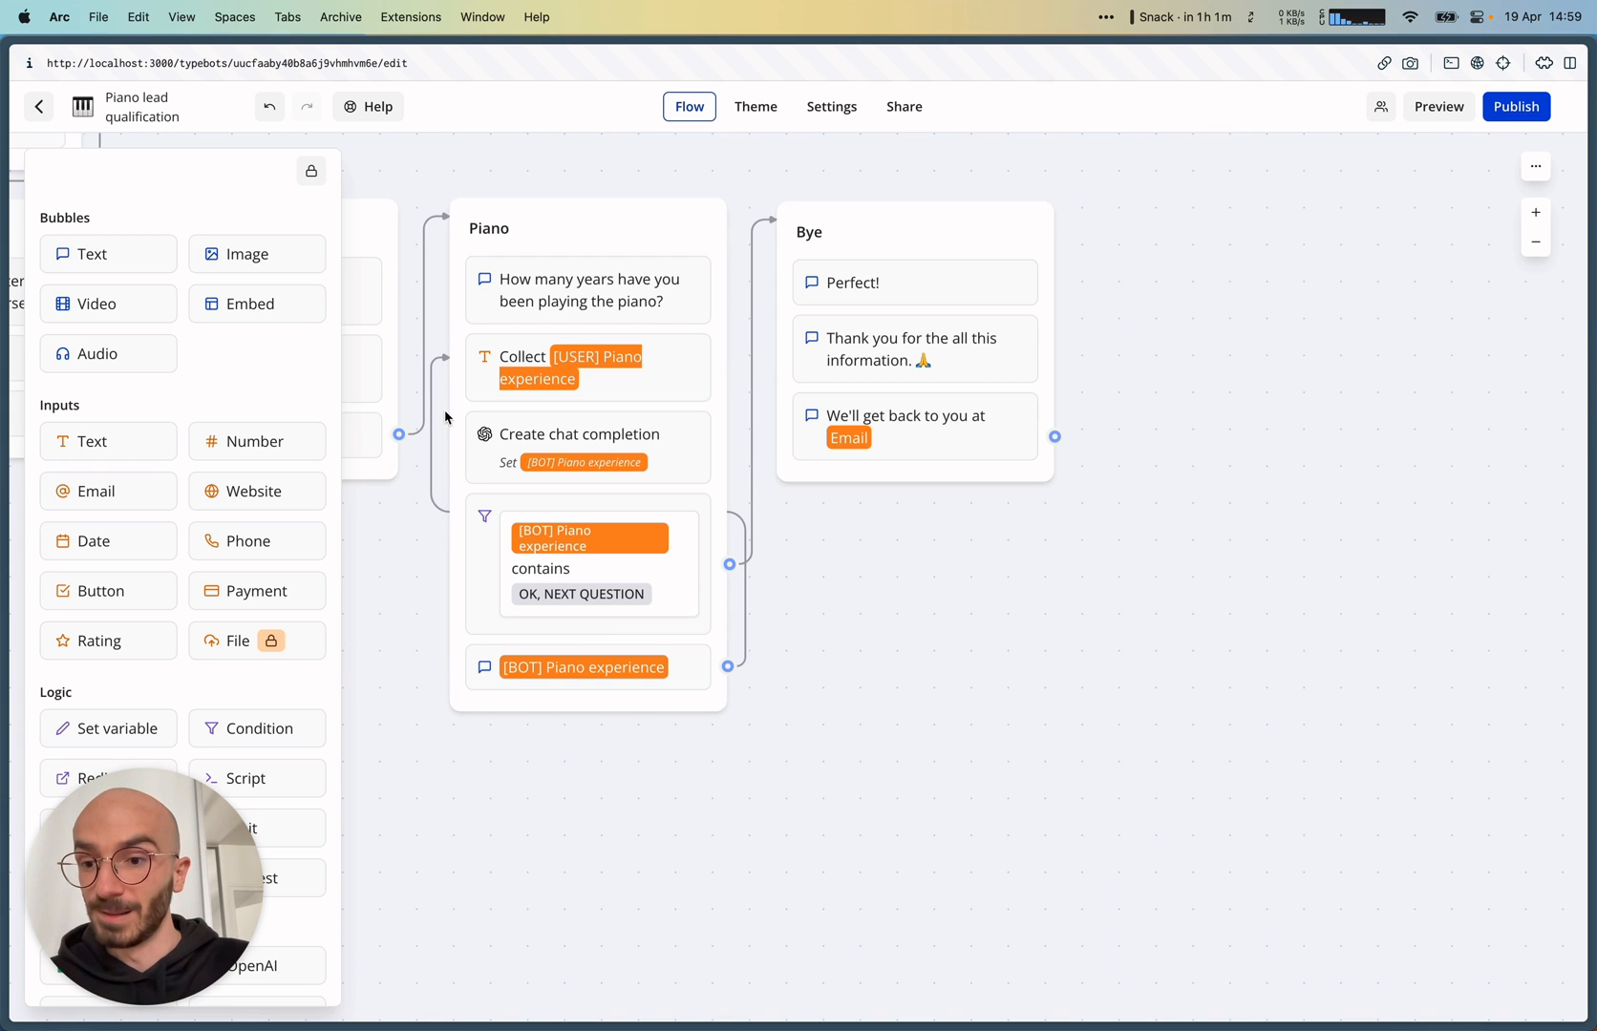
pyautogui.moveTo(487, 553)
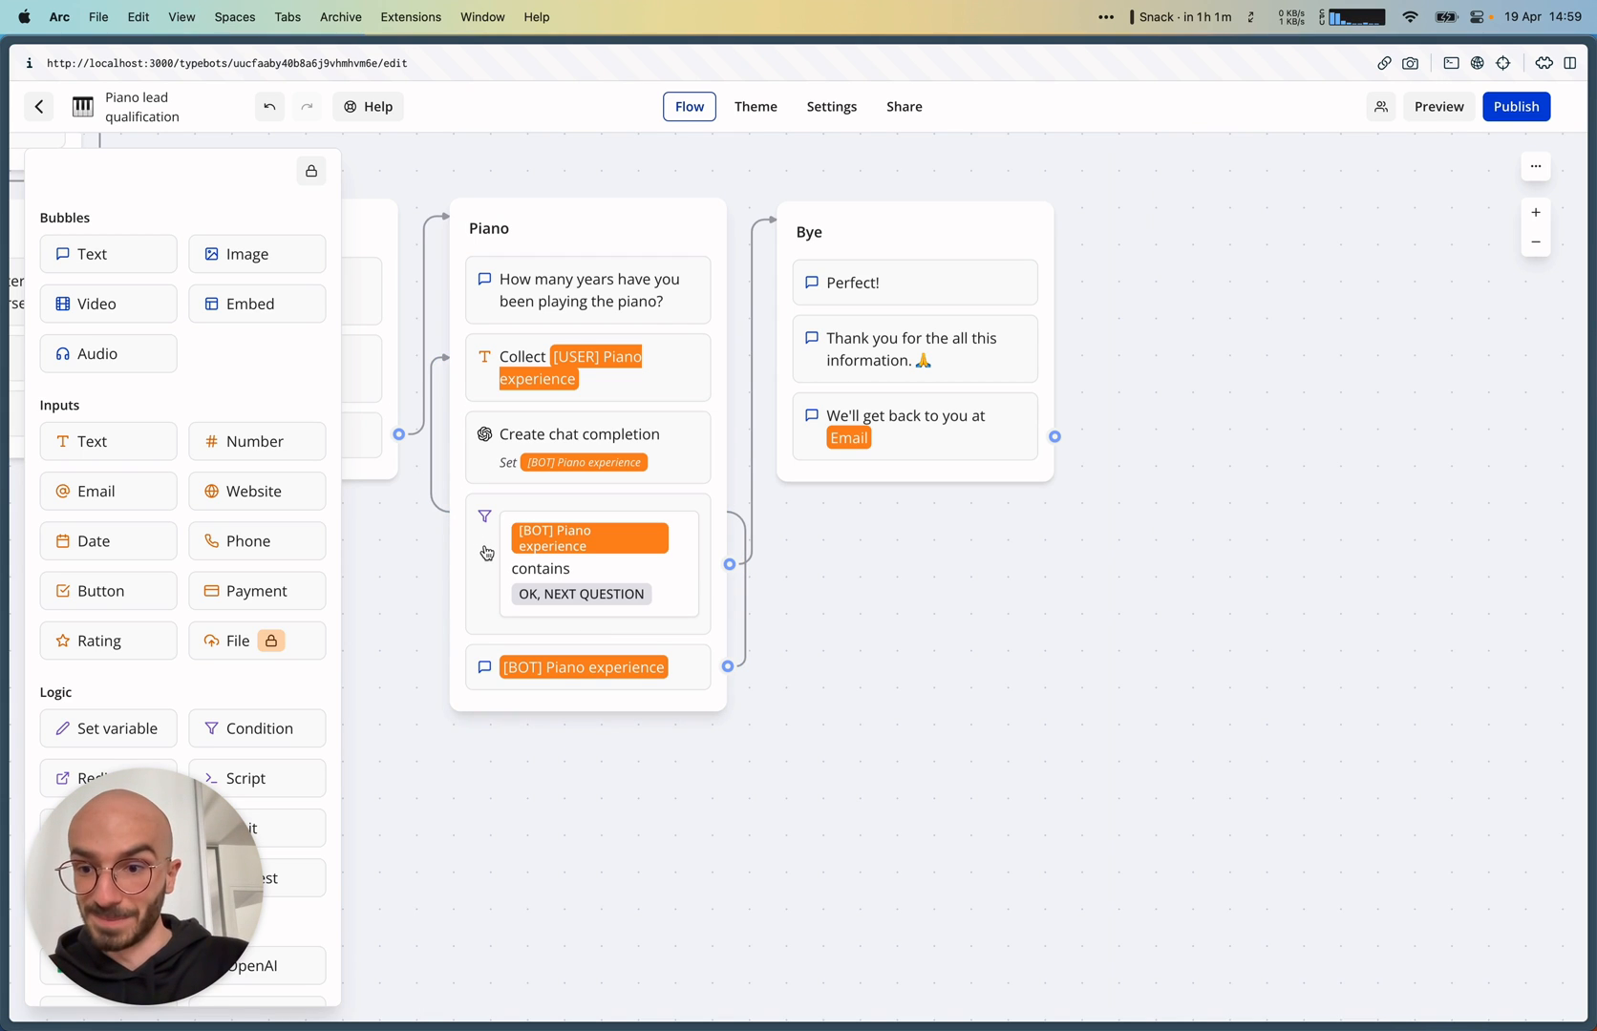